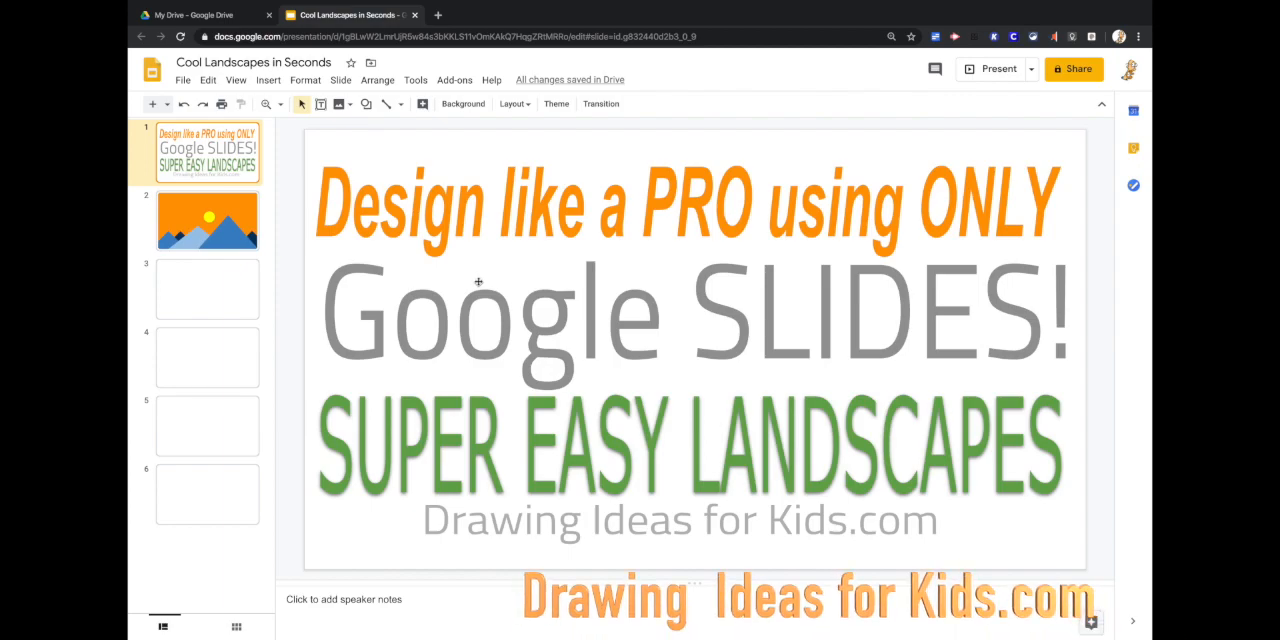
Show slide 2, the finished landscape with orange sky, yellow sun and blue mountains
{"action": "left_click", "coordinate": [207, 220]}
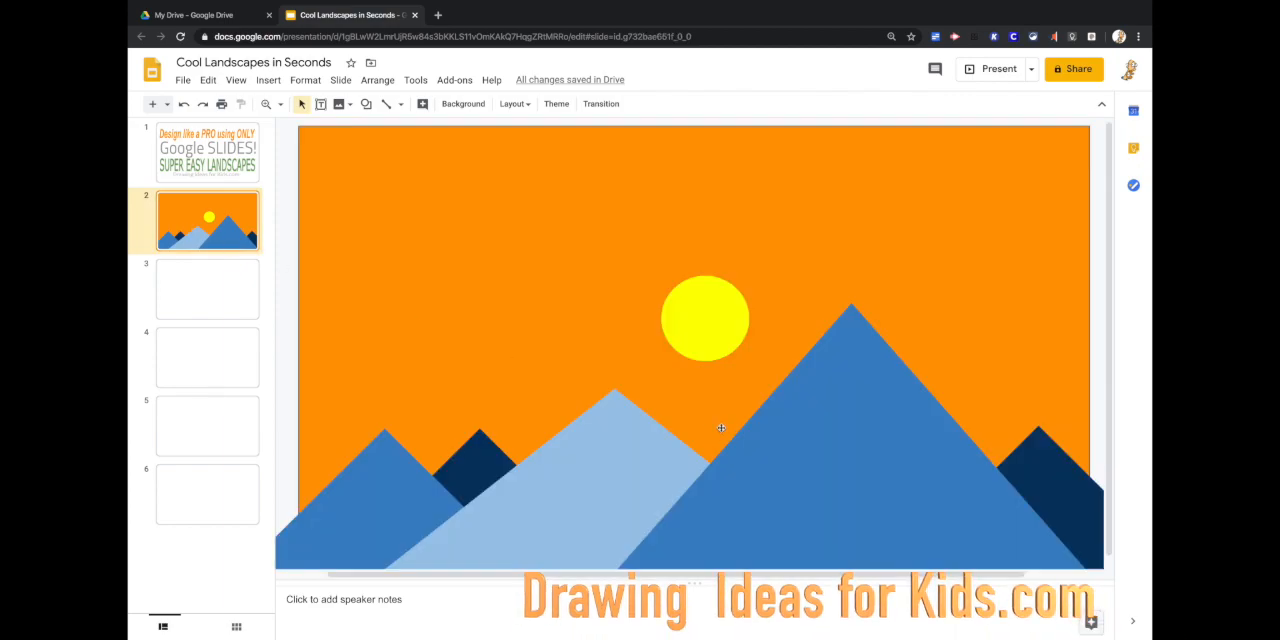
{"action": "mouse_move", "coordinate": [718, 422]}
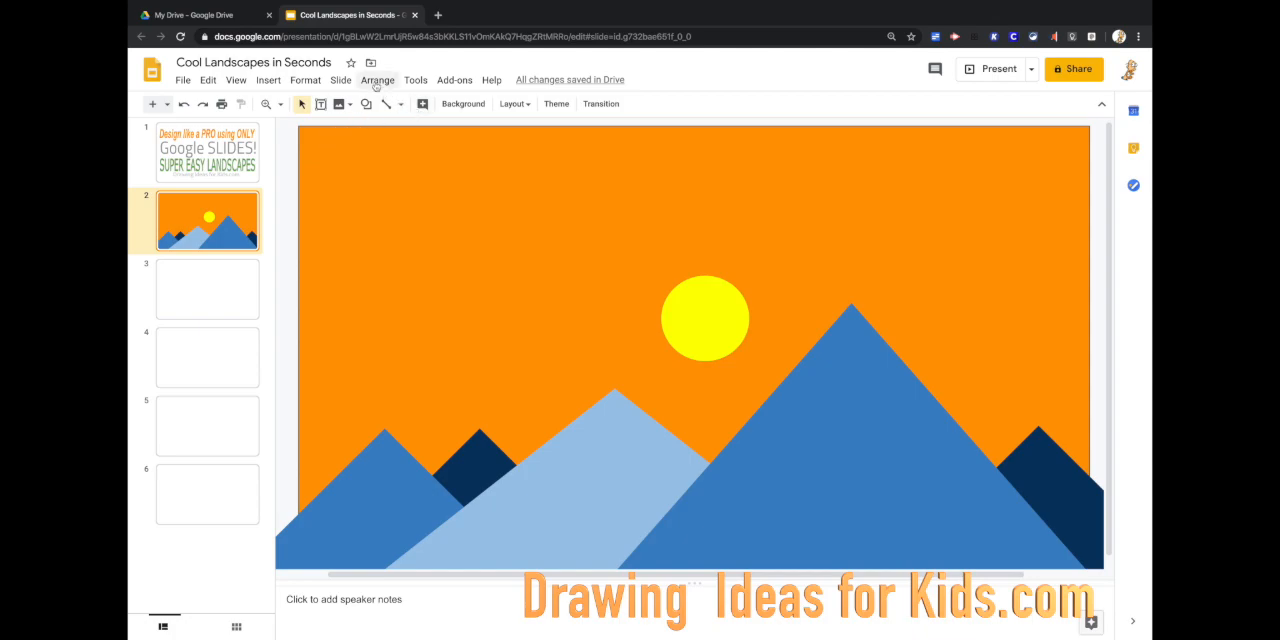
{"action": "mouse_move", "coordinate": [566, 333]}
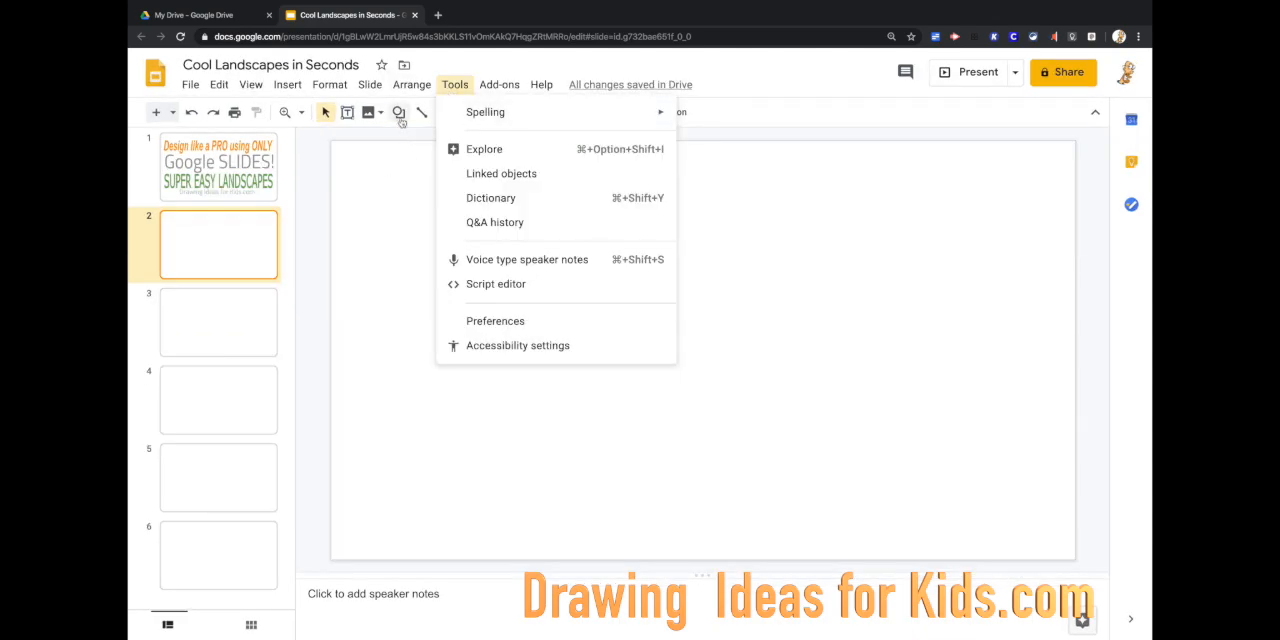
Draw a large triangle along the bottom of the slide and fill it light blue
{"action": "left_click", "coordinate": [397, 111]}
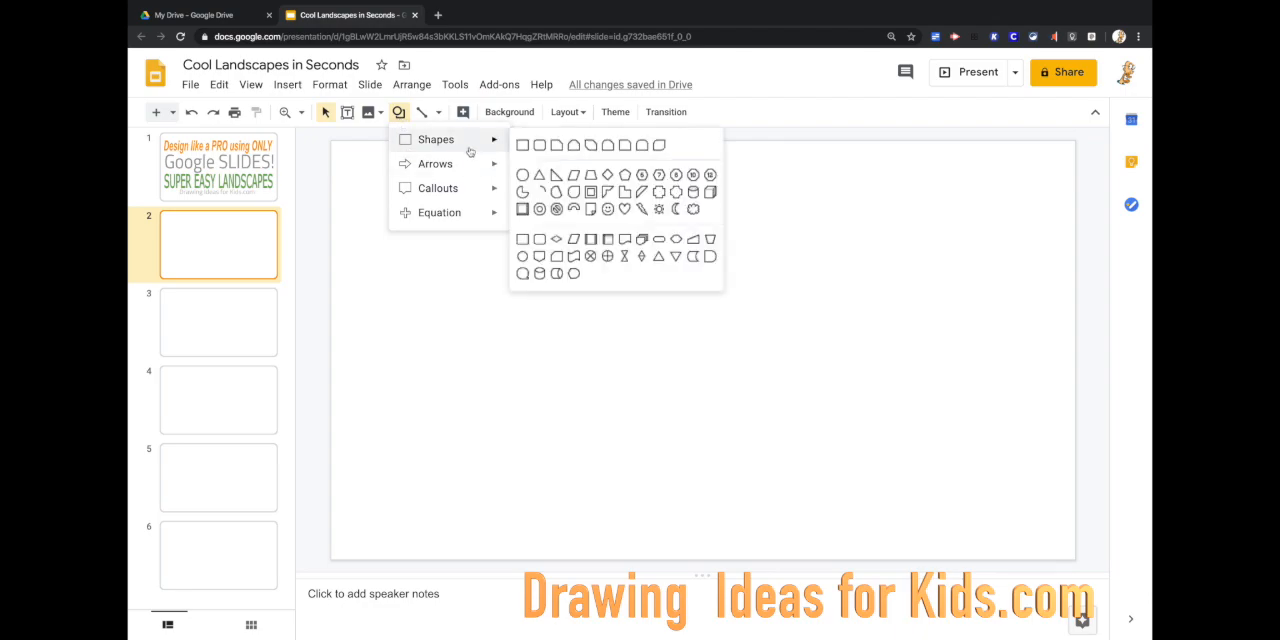
{"action": "mouse_move", "coordinate": [556, 239]}
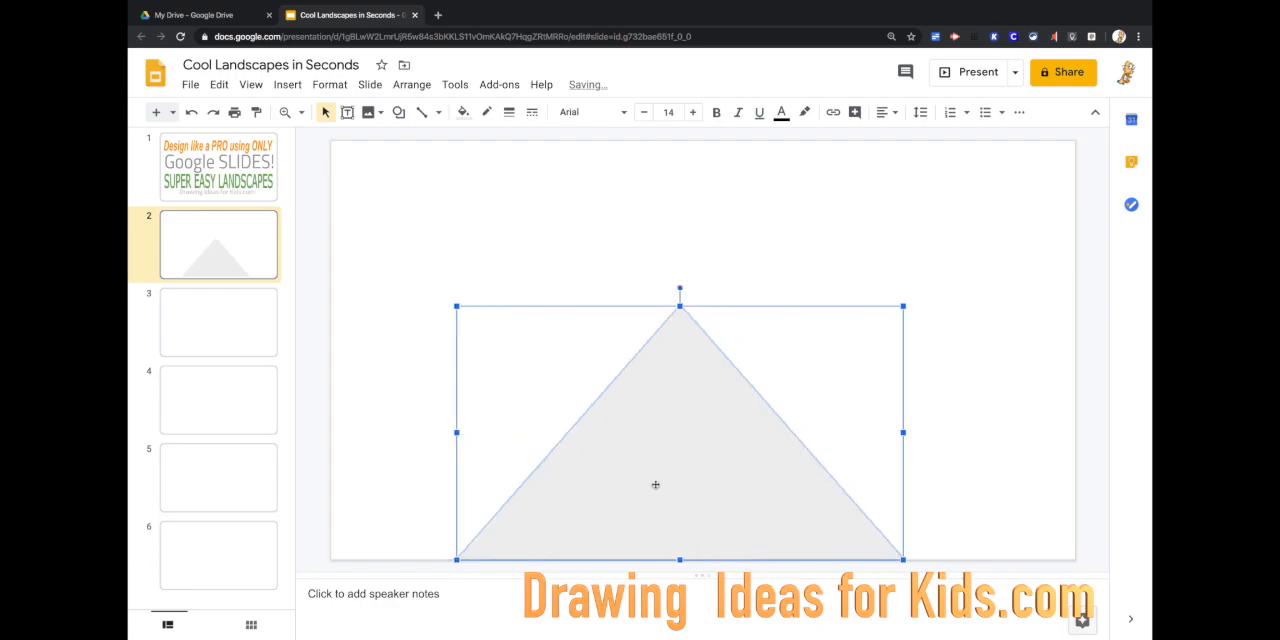
{"action": "left_click", "coordinate": [462, 111]}
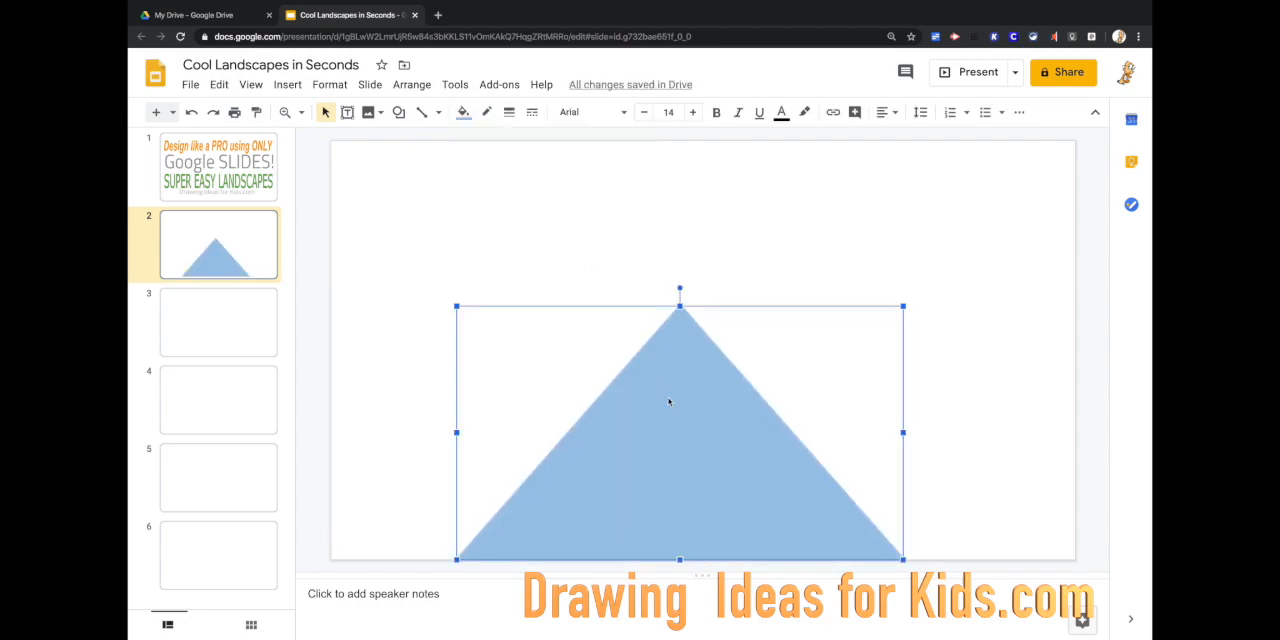
{"action": "mouse_move", "coordinate": [671, 415]}
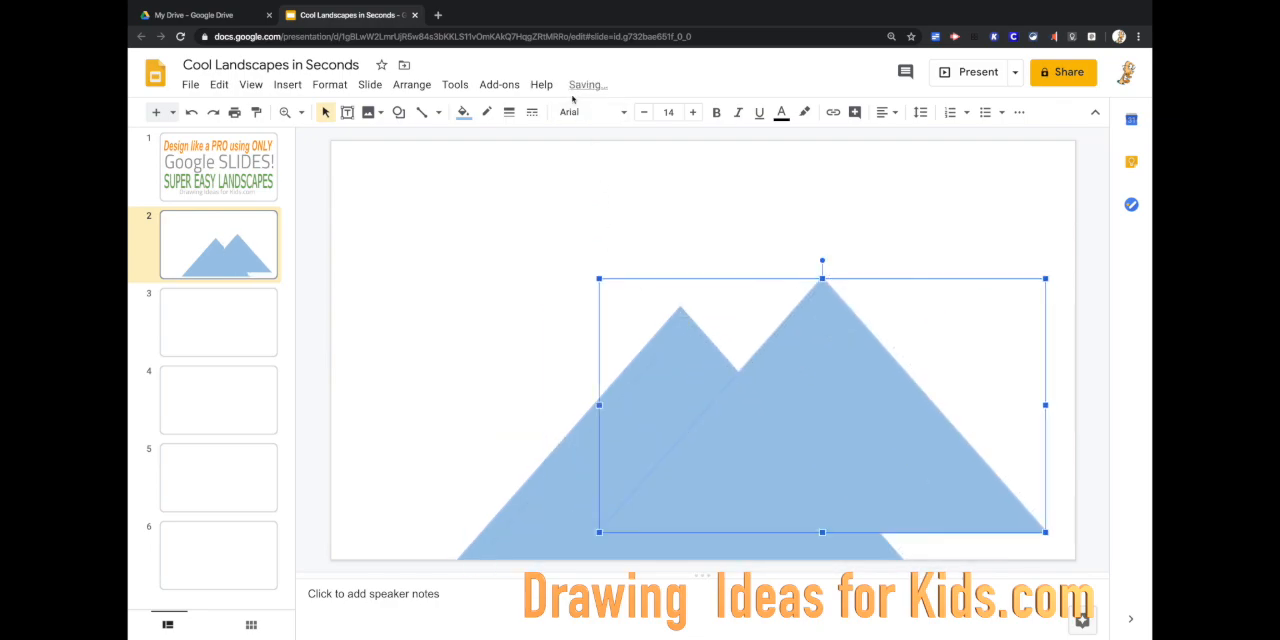
Fill the duplicated triangle darker blue and settle it at the bottom-right corner
{"action": "left_click", "coordinate": [463, 111]}
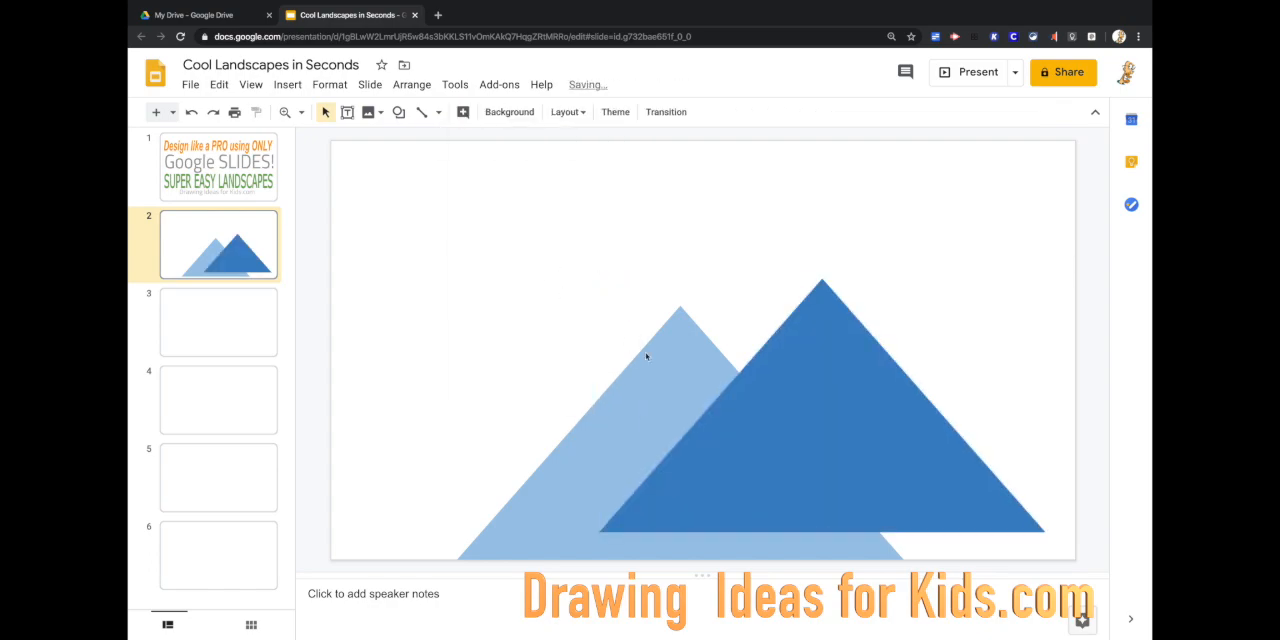
{"action": "left_click", "coordinate": [827, 477]}
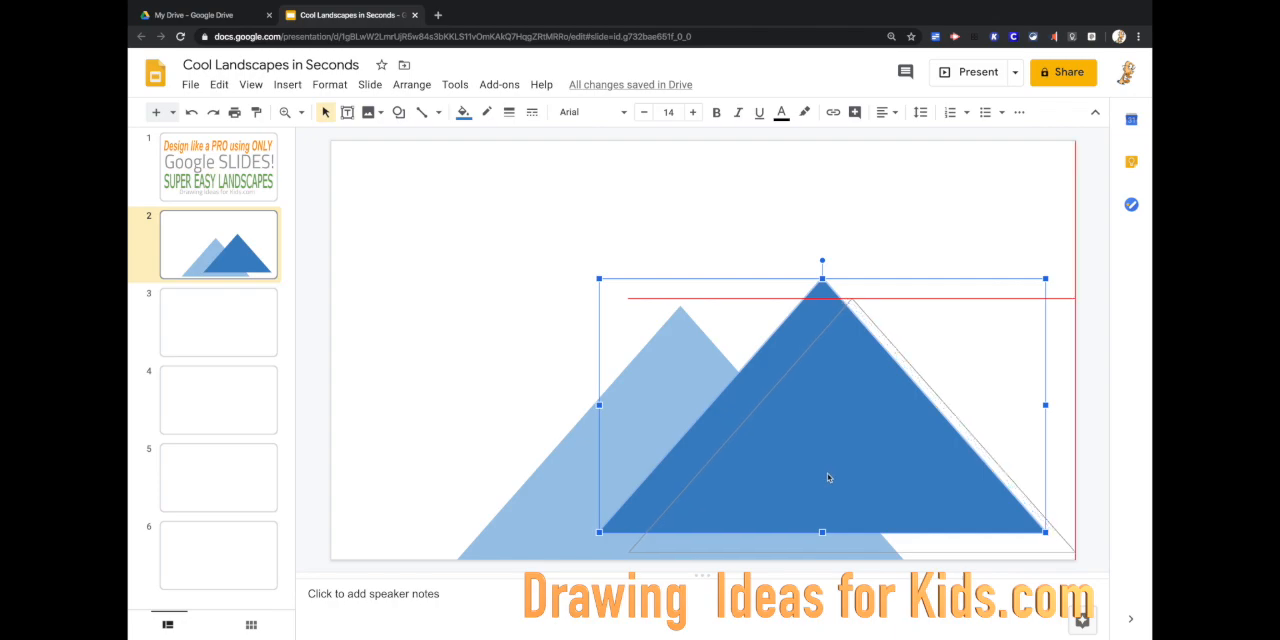
{"action": "left_click", "coordinate": [557, 276]}
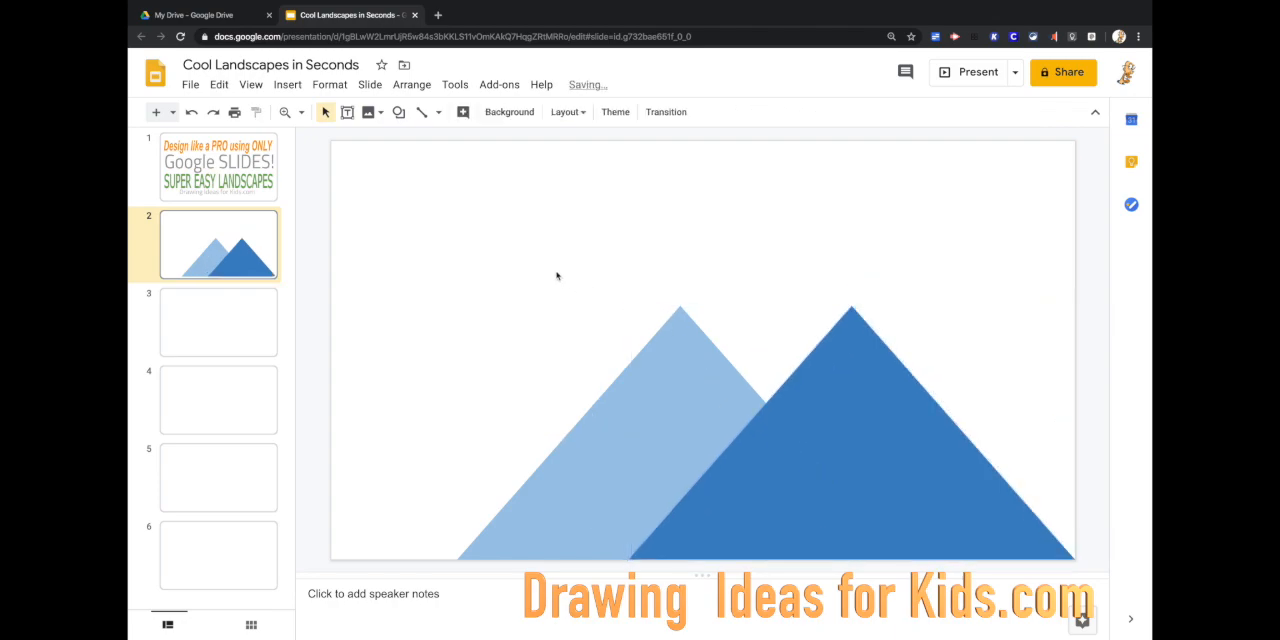
{"action": "left_click", "coordinate": [685, 390]}
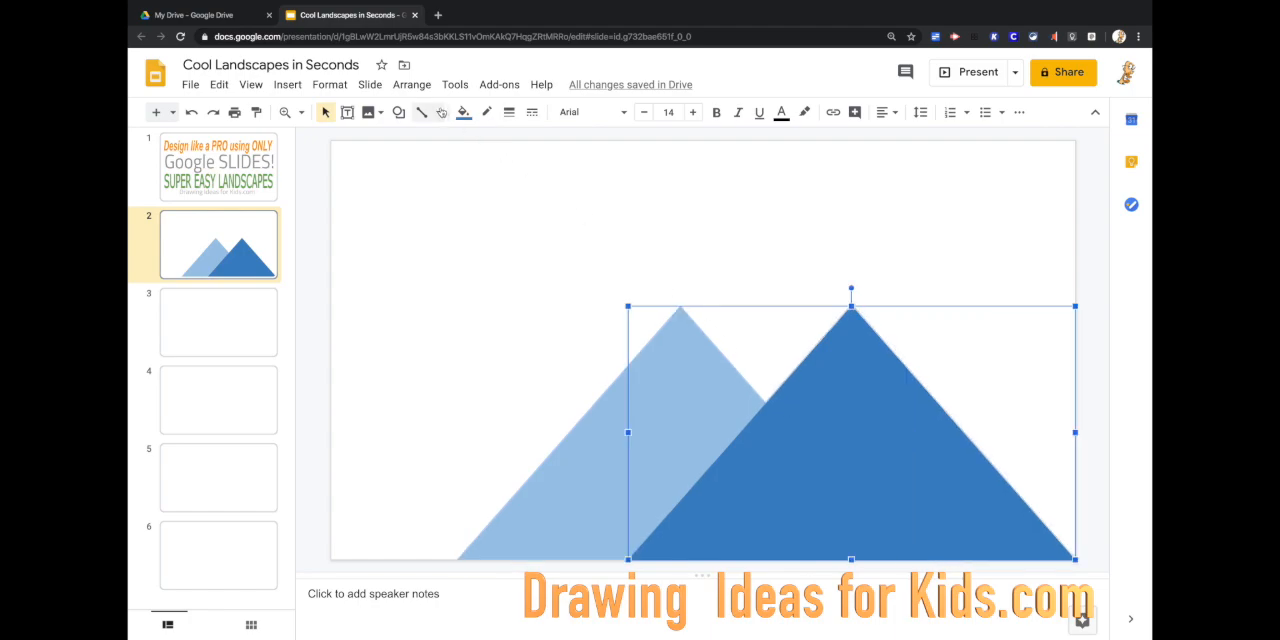
Reduce the light blue triangle's height so the darker blue peak rises above it
{"action": "left_click", "coordinate": [411, 84]}
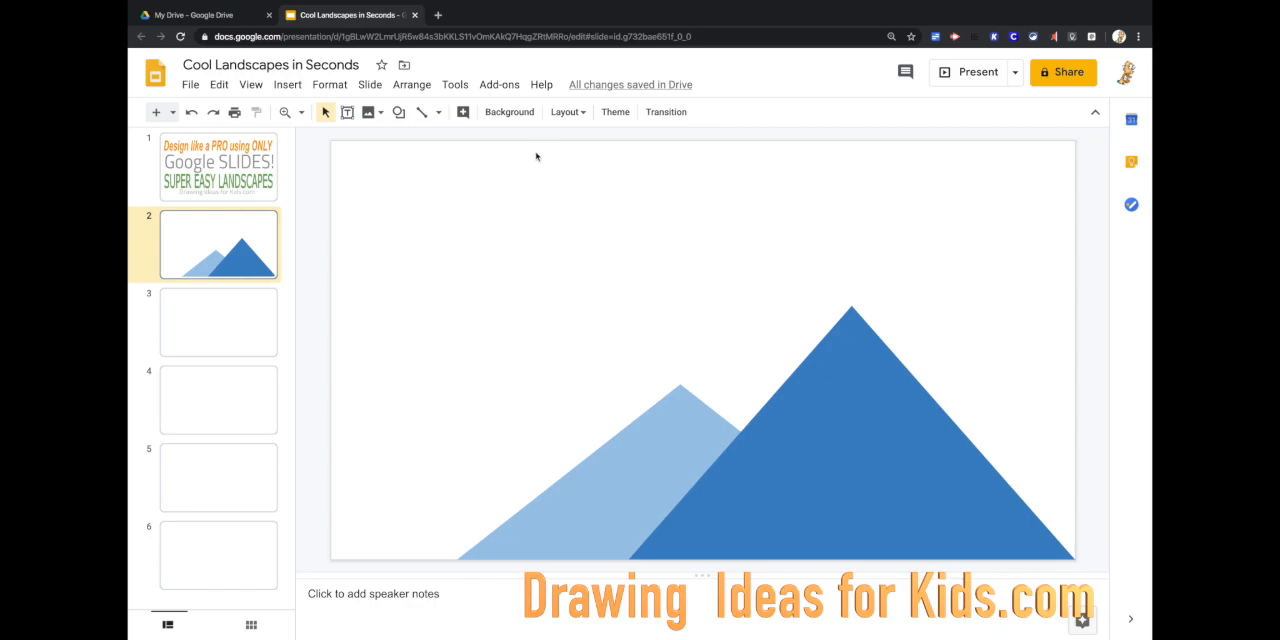
{"action": "mouse_move", "coordinate": [754, 395]}
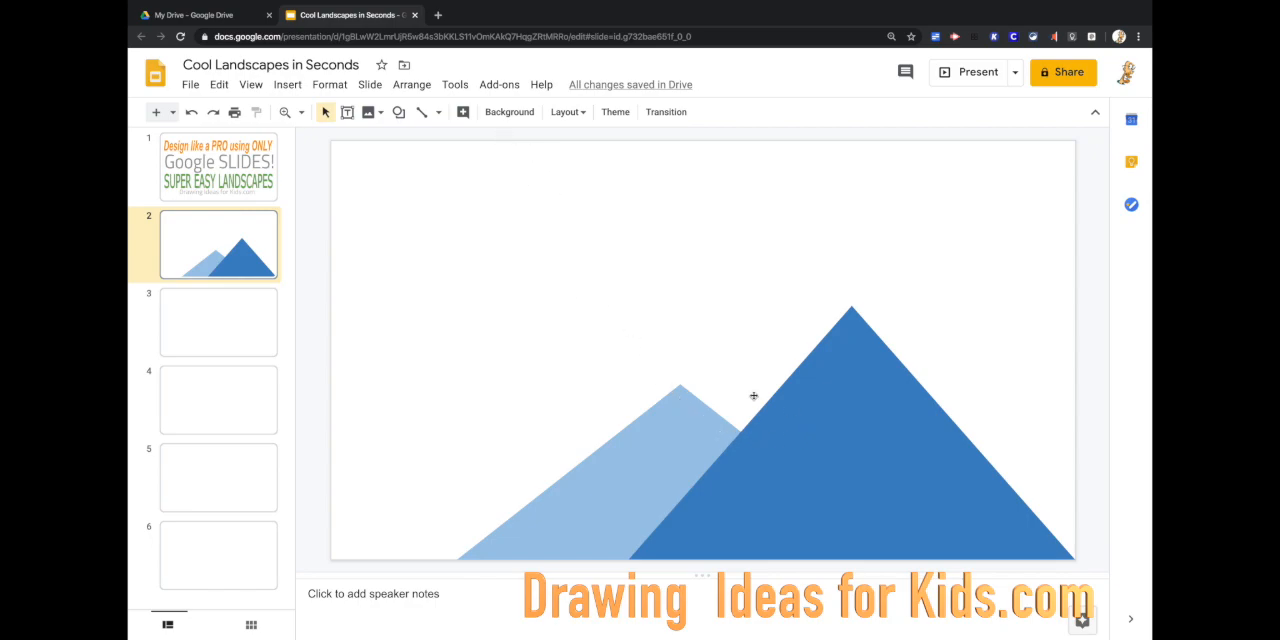
{"action": "mouse_move", "coordinate": [727, 416]}
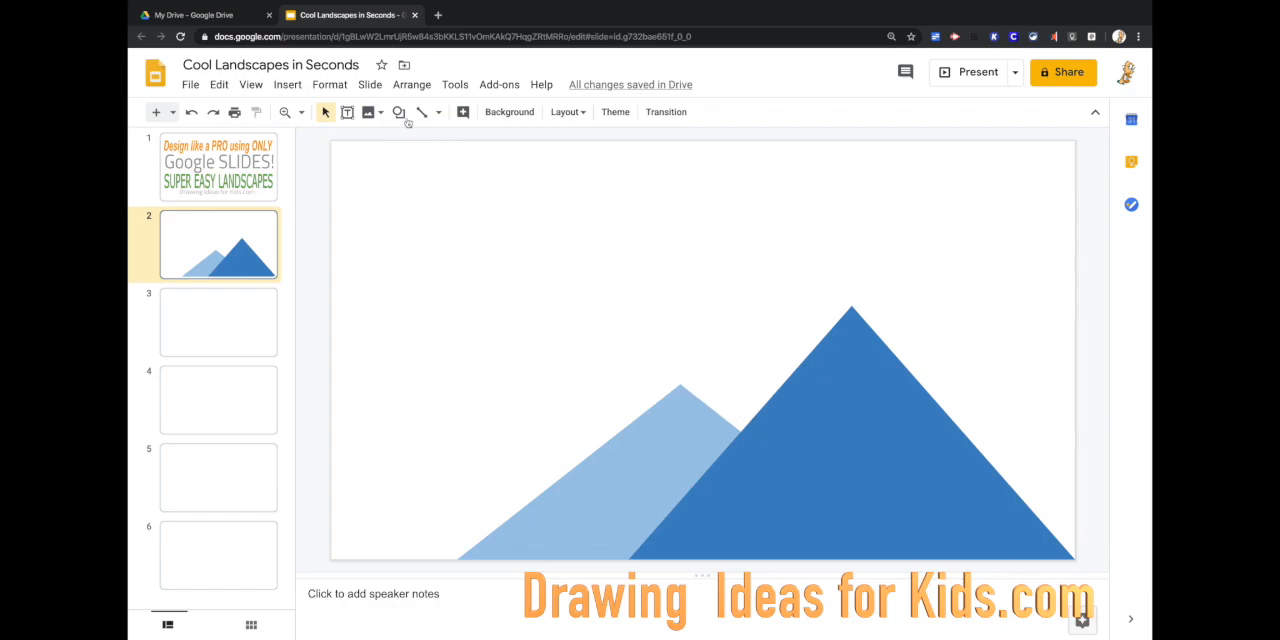
{"action": "mouse_move", "coordinate": [395, 112]}
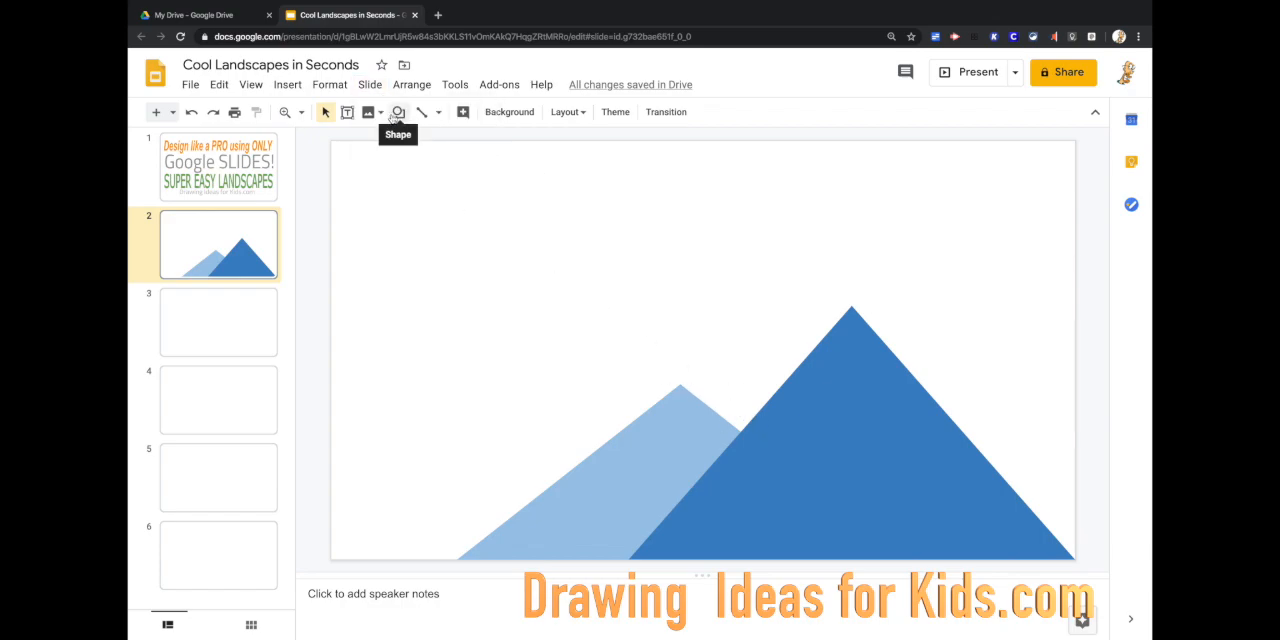
{"action": "mouse_move", "coordinate": [482, 190]}
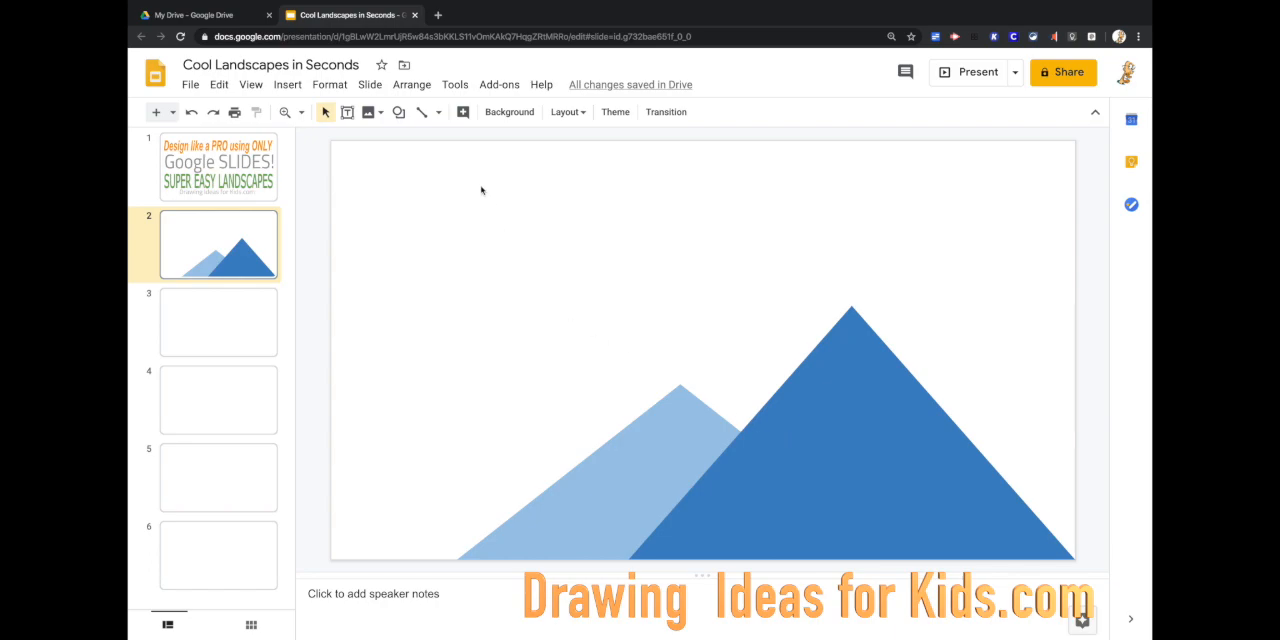
Draw a circle above the mountain peaks and fill it yellow
{"action": "left_click", "coordinate": [409, 112]}
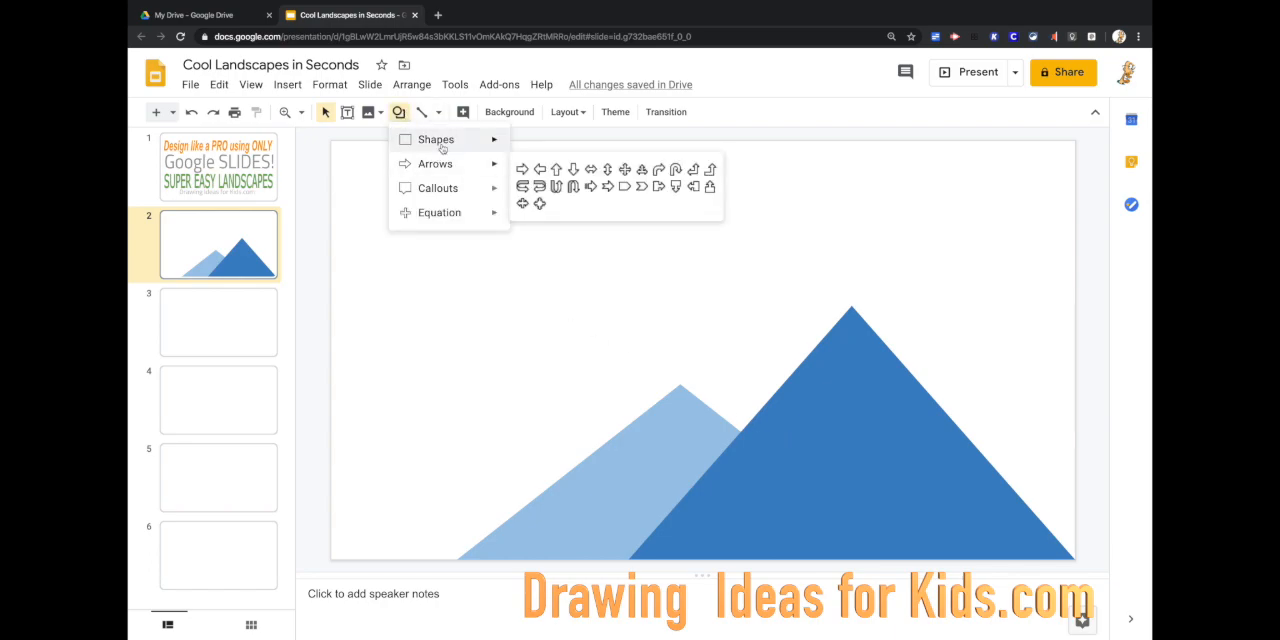
{"action": "left_click", "coordinate": [659, 201]}
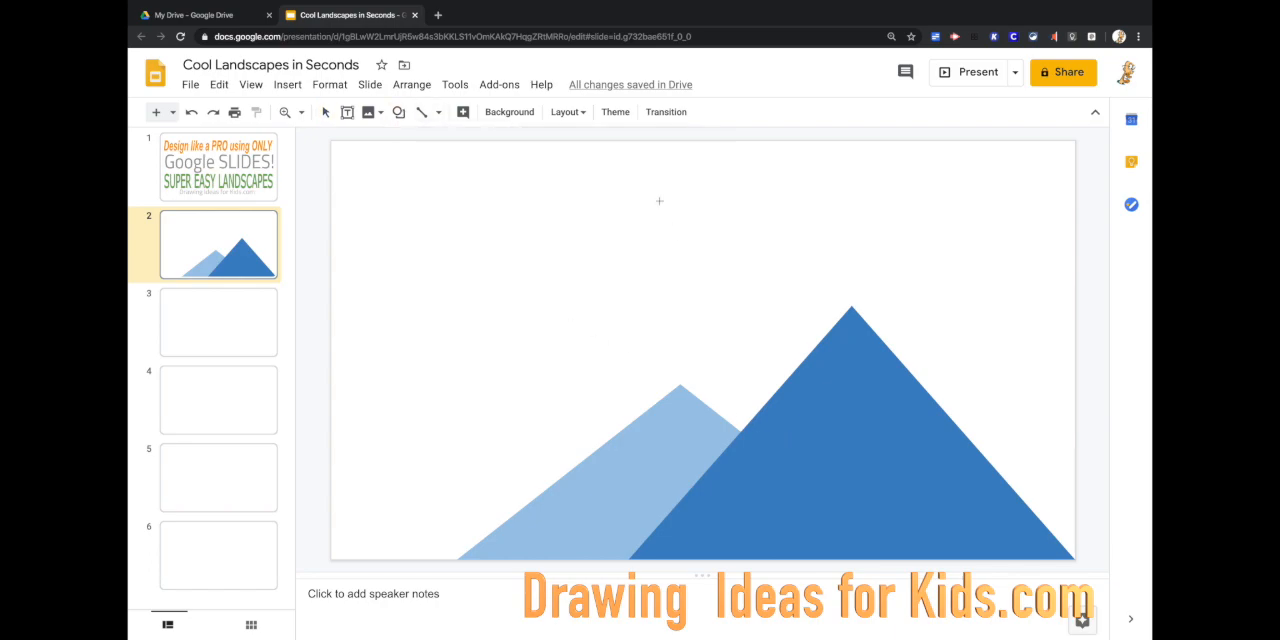
{"action": "left_click_drag", "start_coordinate": [660, 200], "coordinate": [780, 315]}
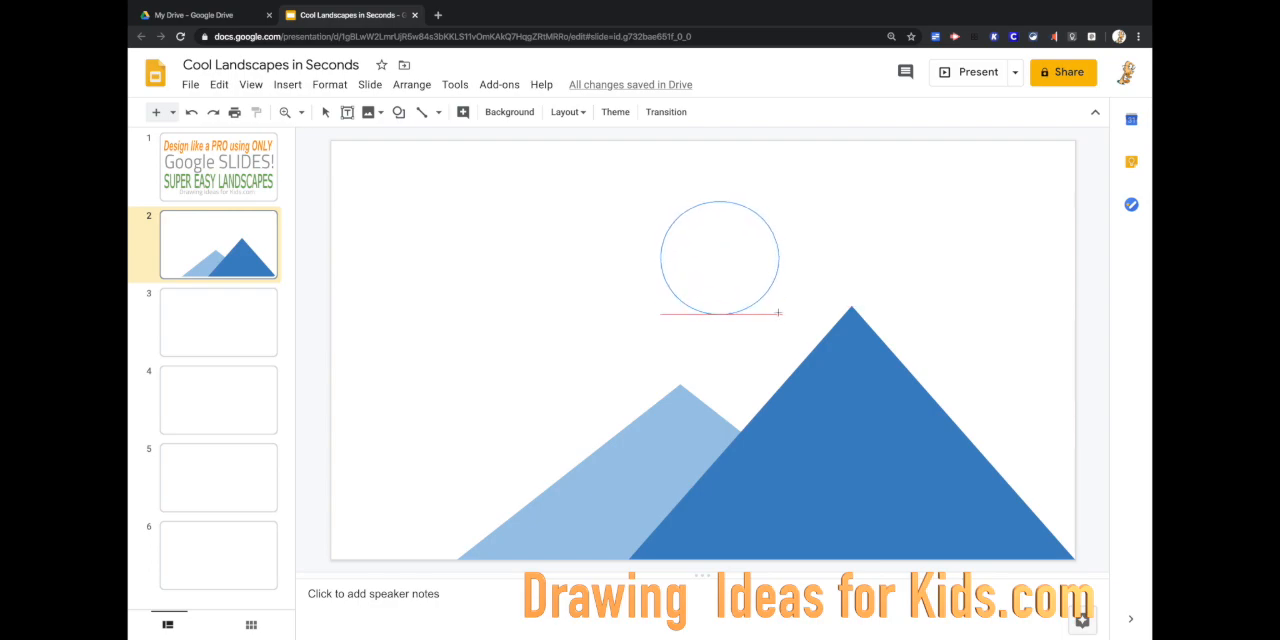
{"action": "left_click", "coordinate": [719, 255]}
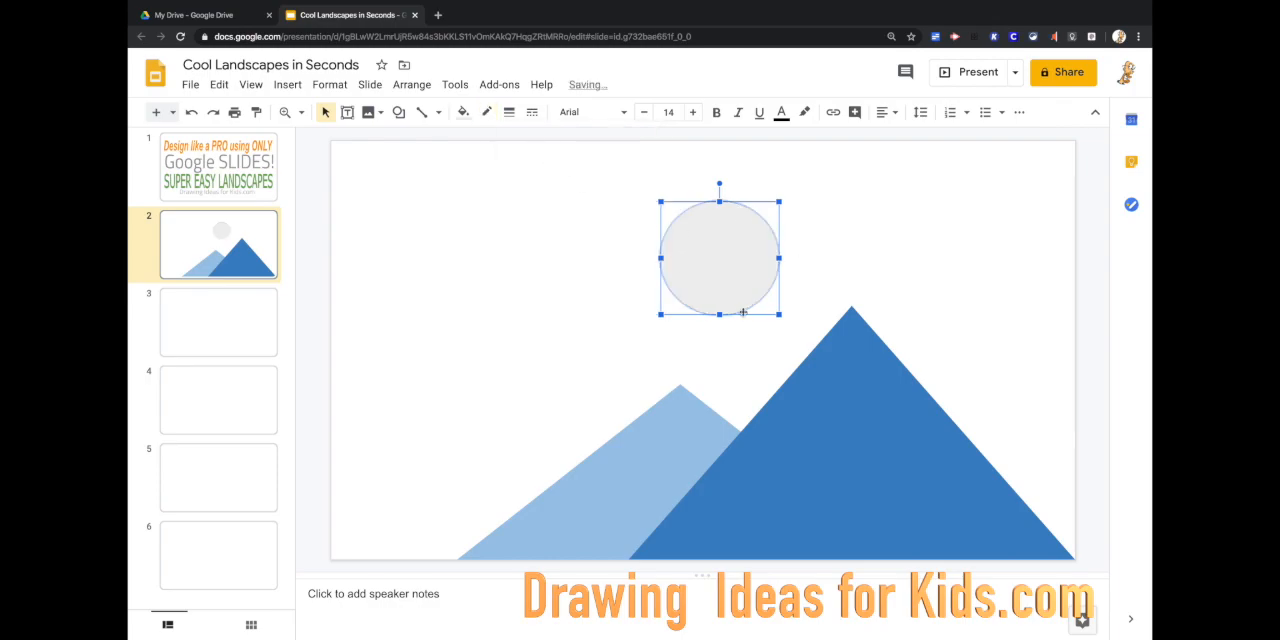
{"action": "left_click", "coordinate": [463, 112]}
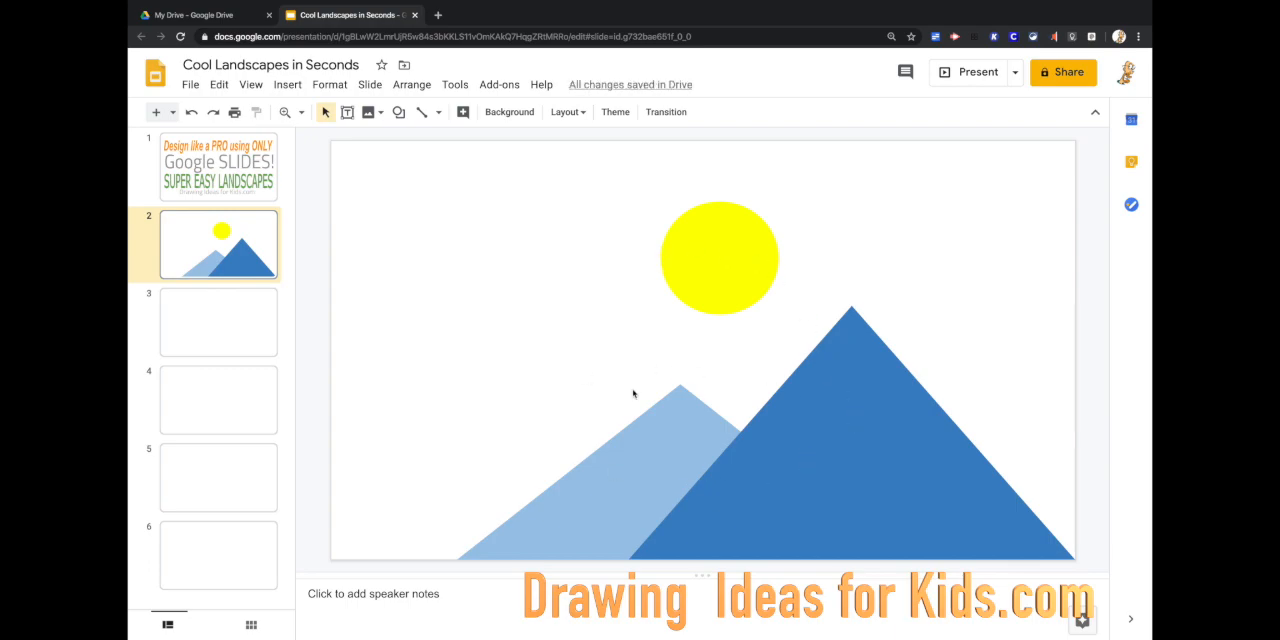
Drag the yellow sun down onto the light blue mountain, left of the dark peak
{"action": "left_click", "coordinate": [719, 257]}
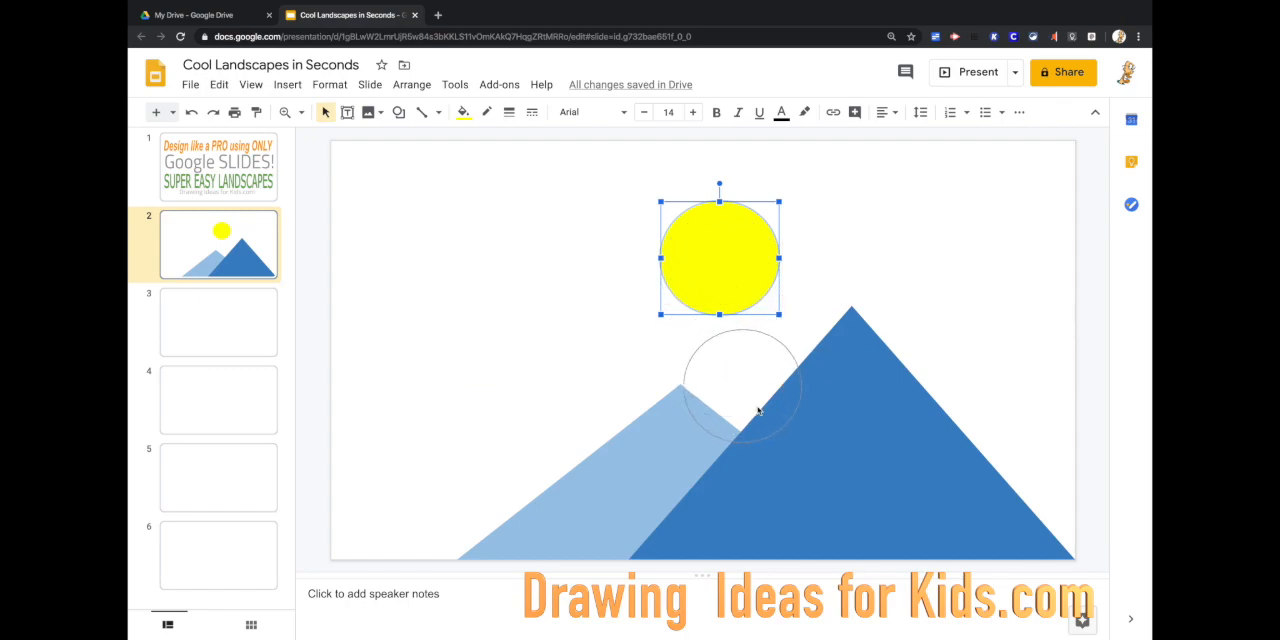
{"action": "left_click_drag", "start_coordinate": [719, 256], "coordinate": [751, 415]}
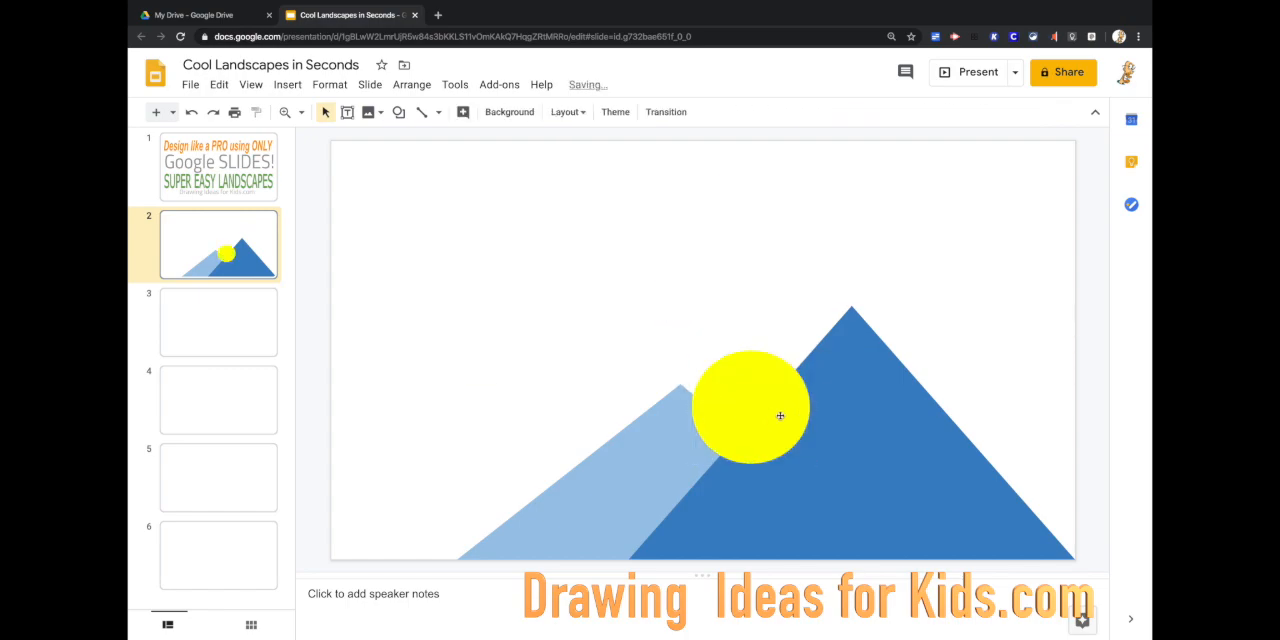
{"action": "left_click_drag", "start_coordinate": [780, 416], "coordinate": [723, 235]}
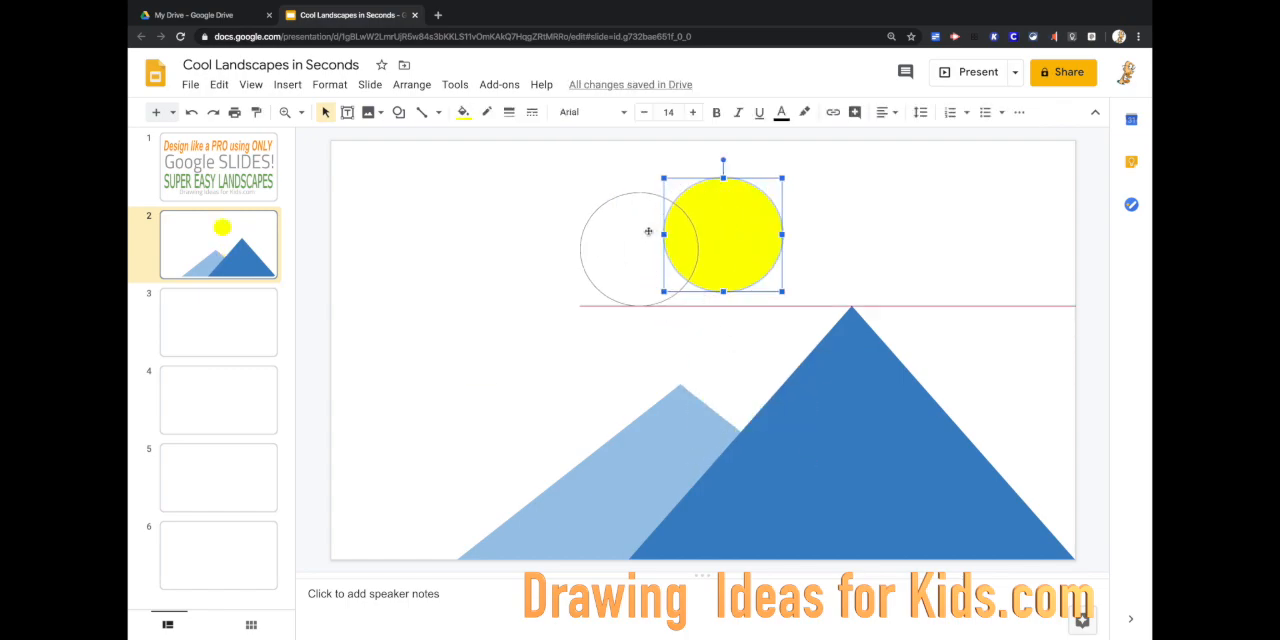
{"action": "left_click_drag", "start_coordinate": [722, 235], "coordinate": [718, 256]}
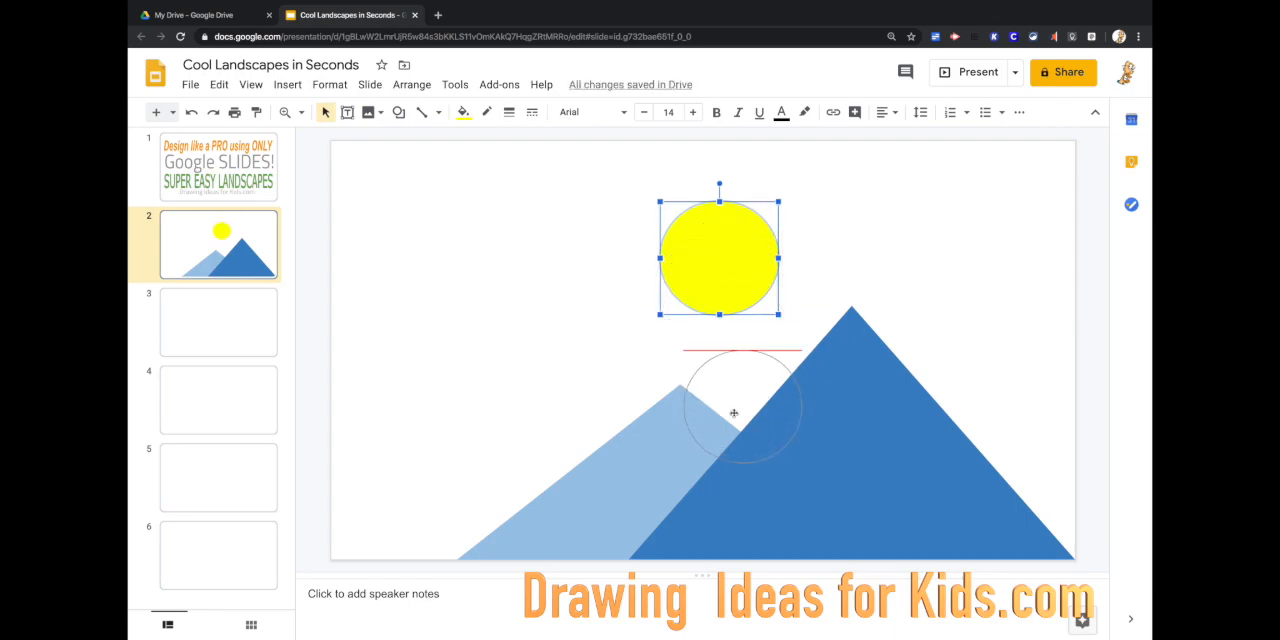
{"action": "left_click_drag", "start_coordinate": [718, 256], "coordinate": [659, 393]}
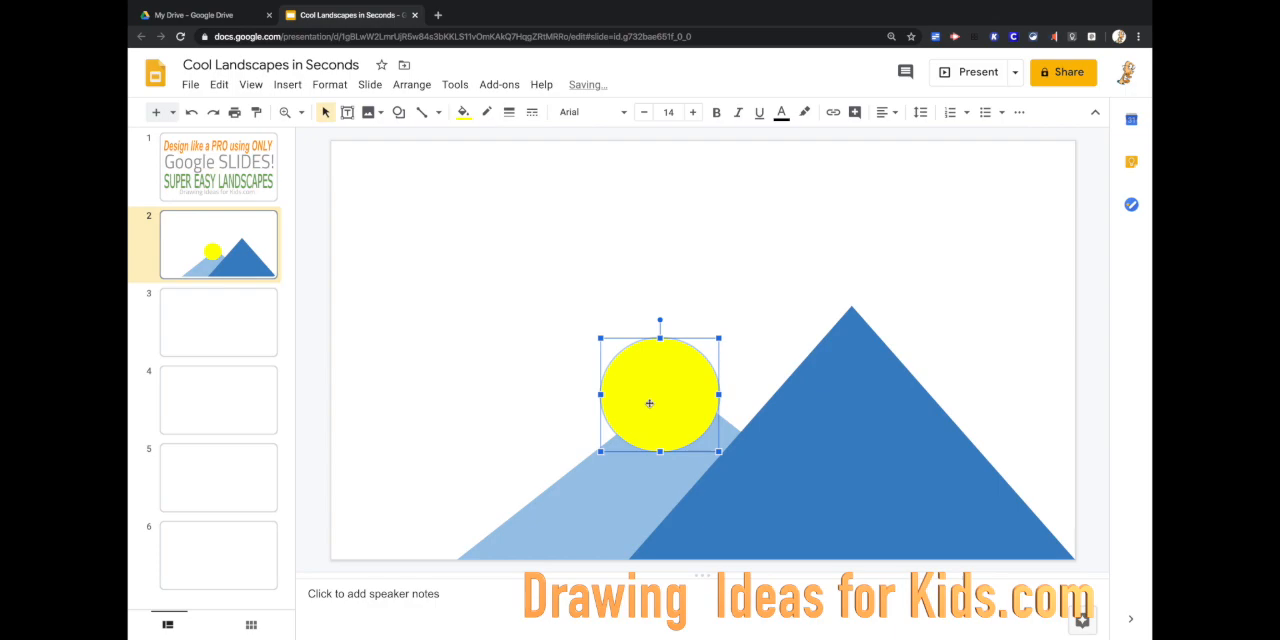
Nudge the sun over the mountains and send it to the back, behind every shape
{"action": "left_click_drag", "start_coordinate": [650, 403], "coordinate": [757, 393]}
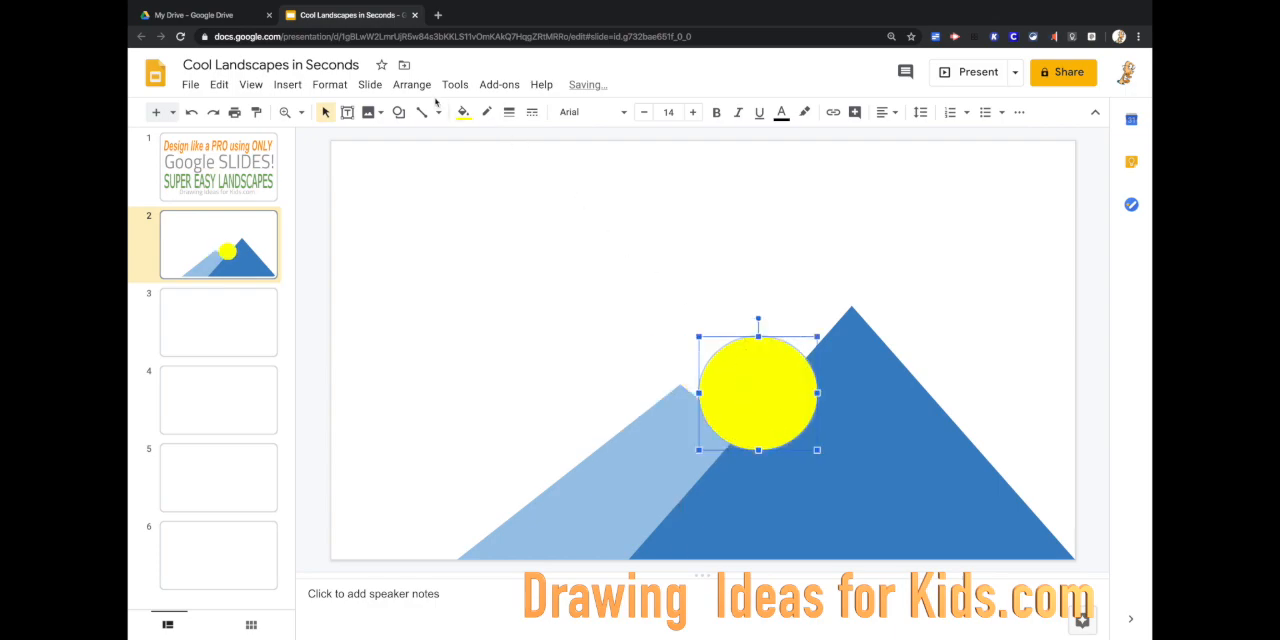
{"action": "left_click", "coordinate": [411, 84]}
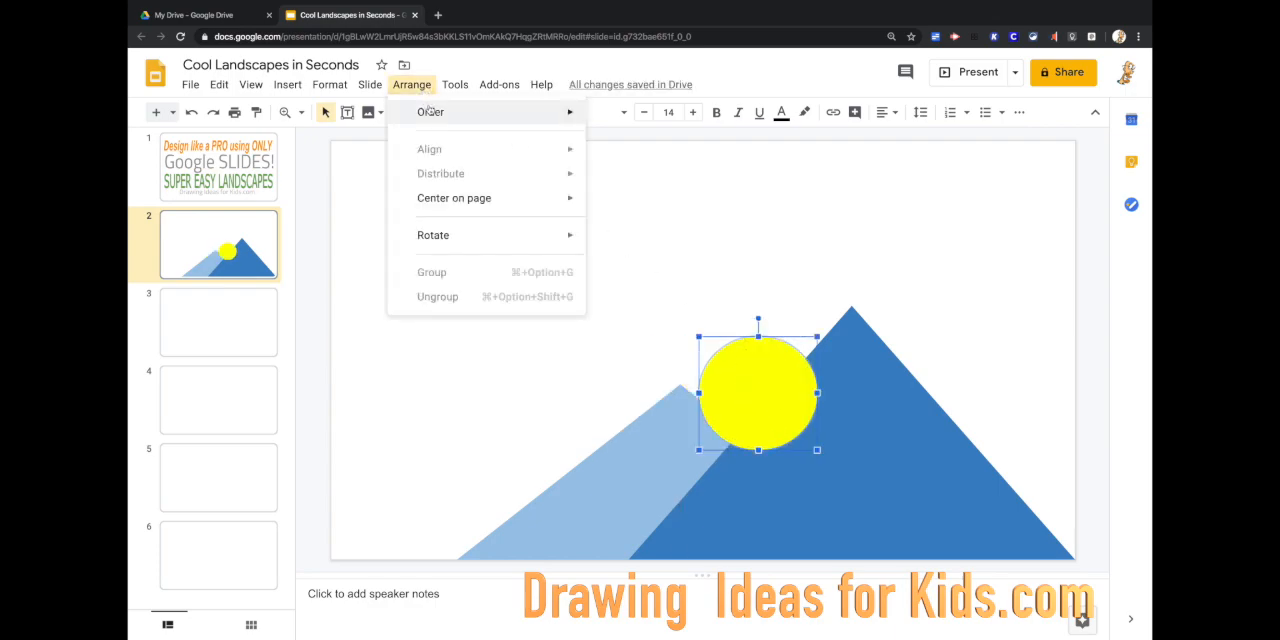
{"action": "mouse_move", "coordinate": [431, 111]}
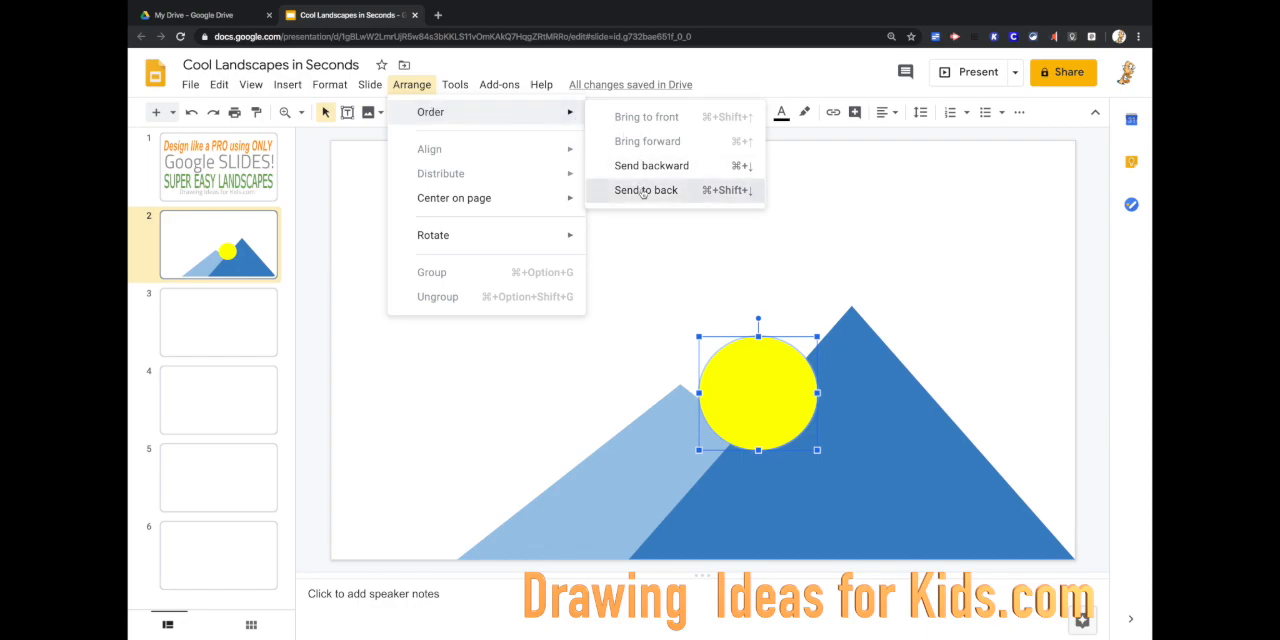
{"action": "left_click", "coordinate": [645, 190]}
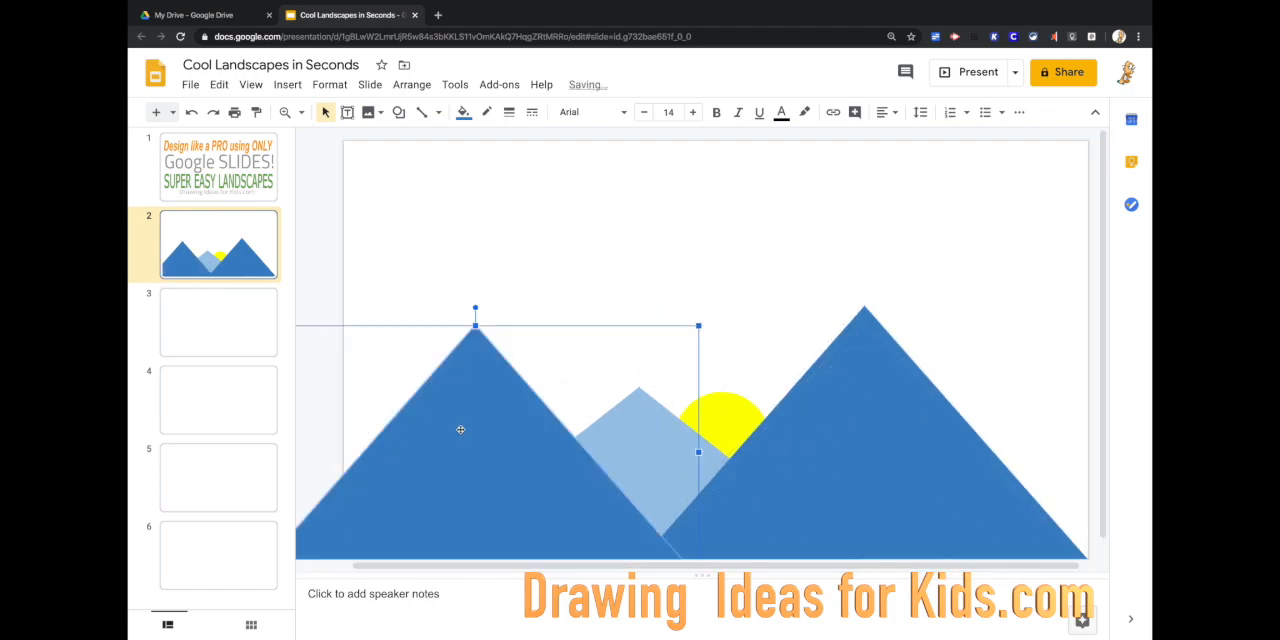
Reorder the left mid-blue mountain behind the light blue triangle, then deselect
{"action": "left_click", "coordinate": [411, 84]}
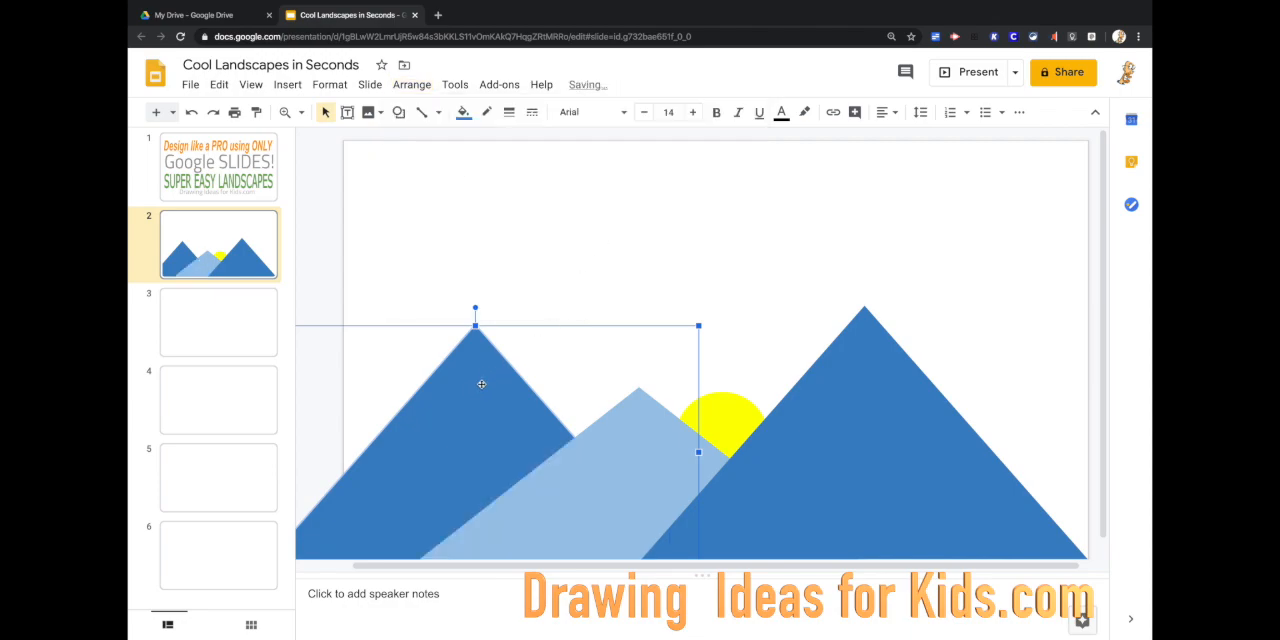
{"action": "left_click", "coordinate": [874, 417]}
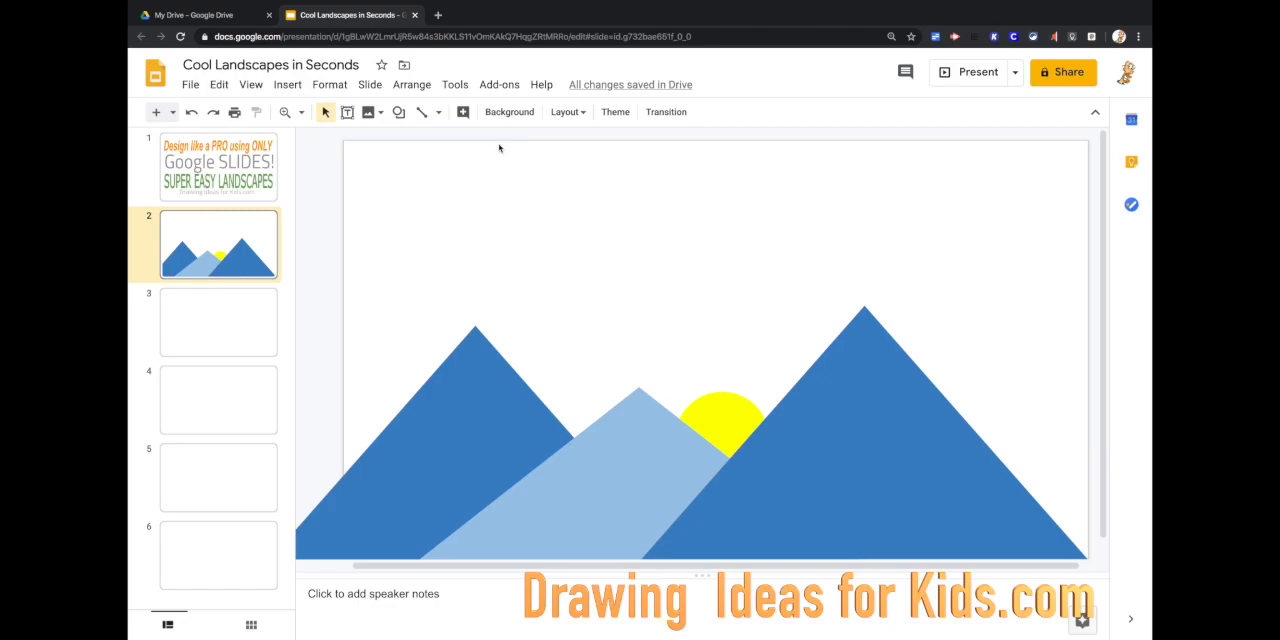
{"action": "left_click", "coordinate": [461, 111]}
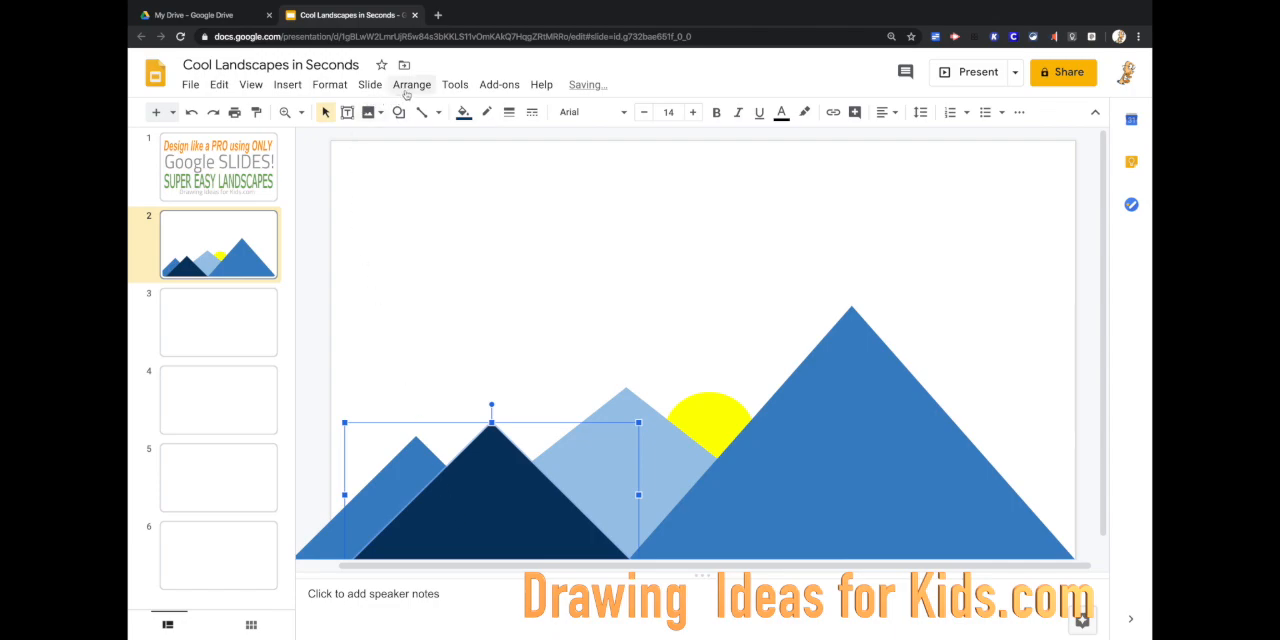
Send the dark navy mountain backward behind the light blue and mid-blue mountains
{"action": "left_click", "coordinate": [411, 84]}
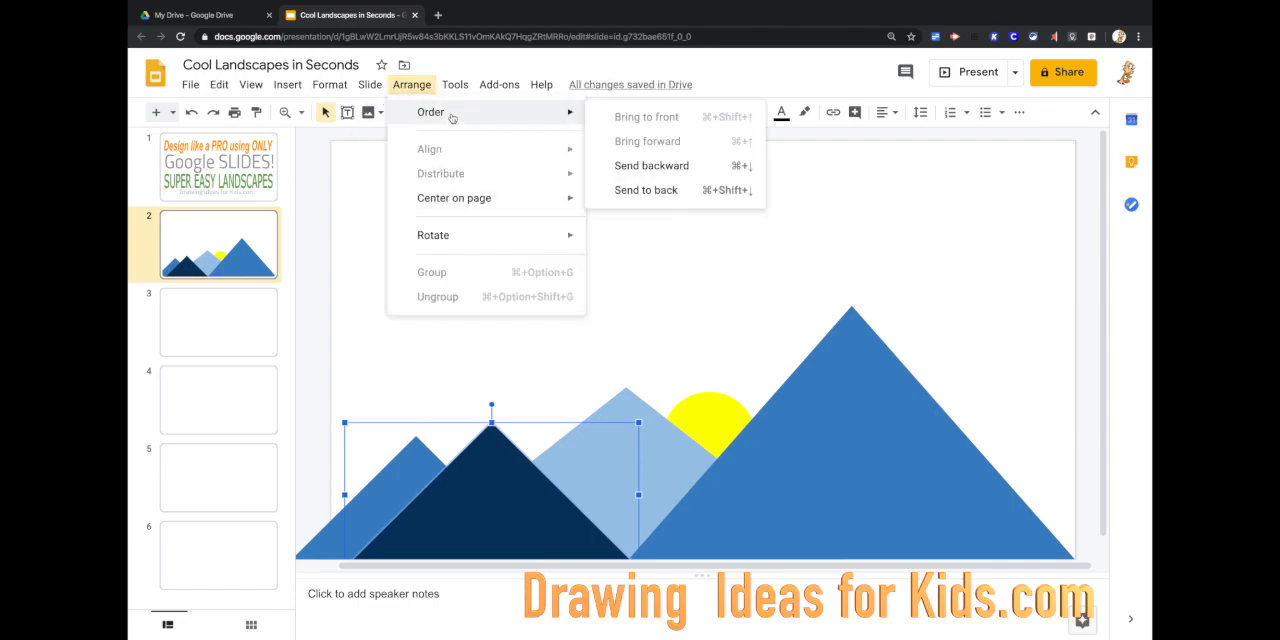
{"action": "left_click", "coordinate": [646, 189]}
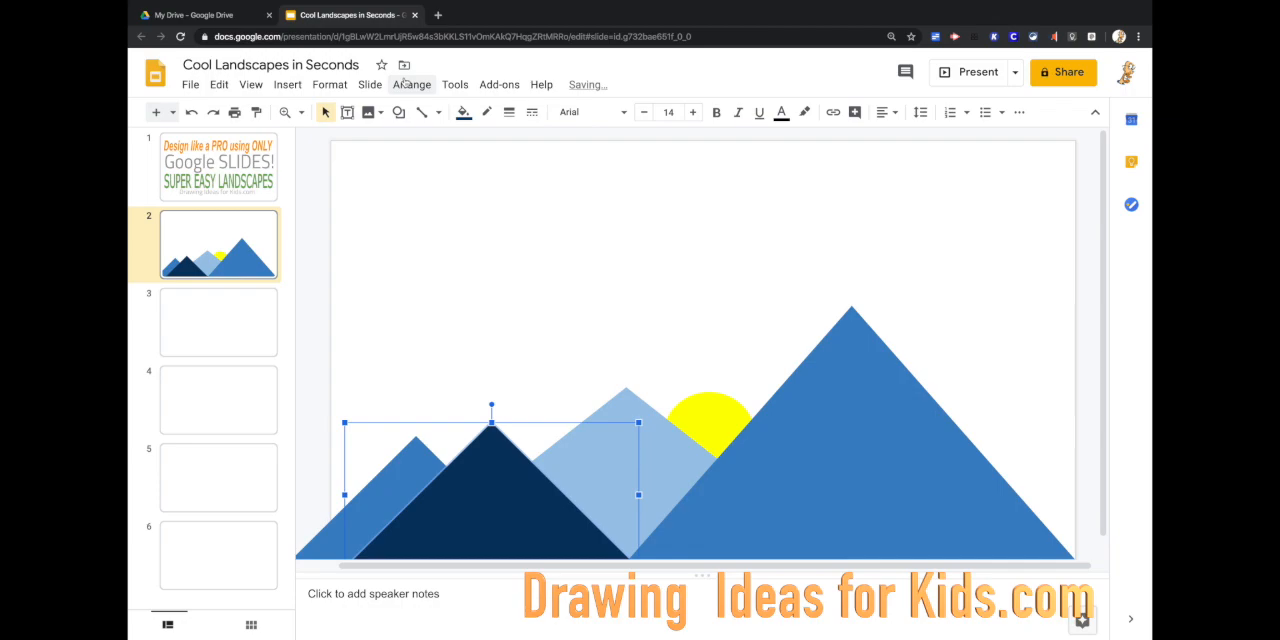
{"action": "left_click", "coordinate": [411, 84]}
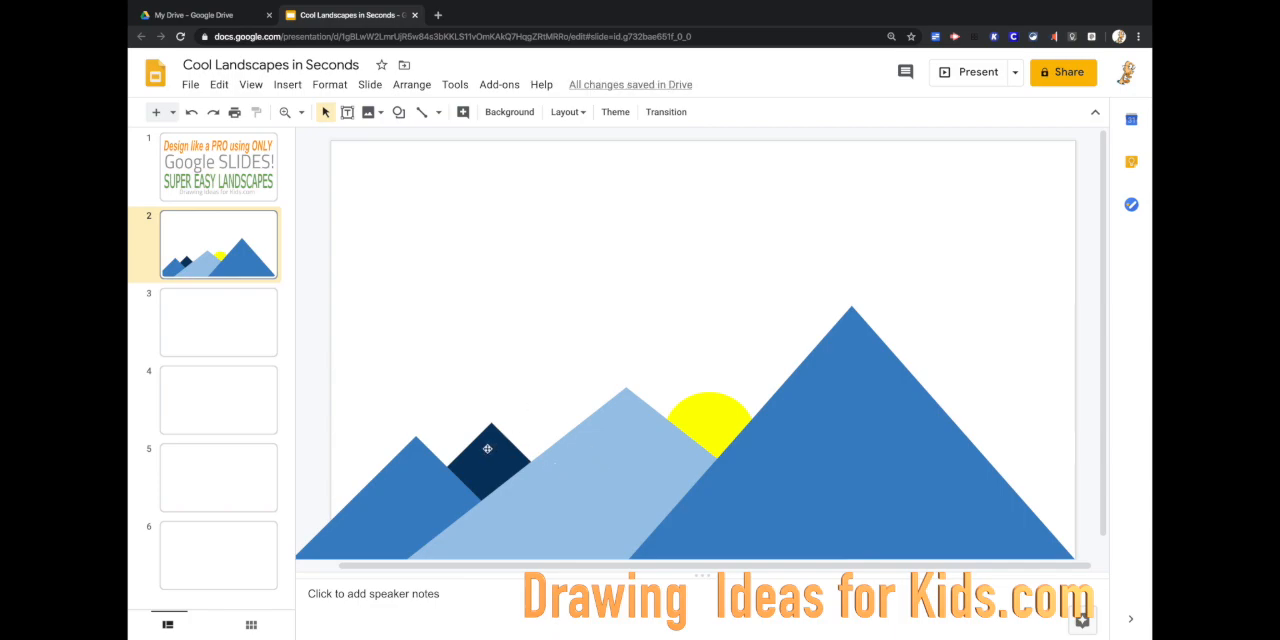
{"action": "left_click", "coordinate": [411, 84]}
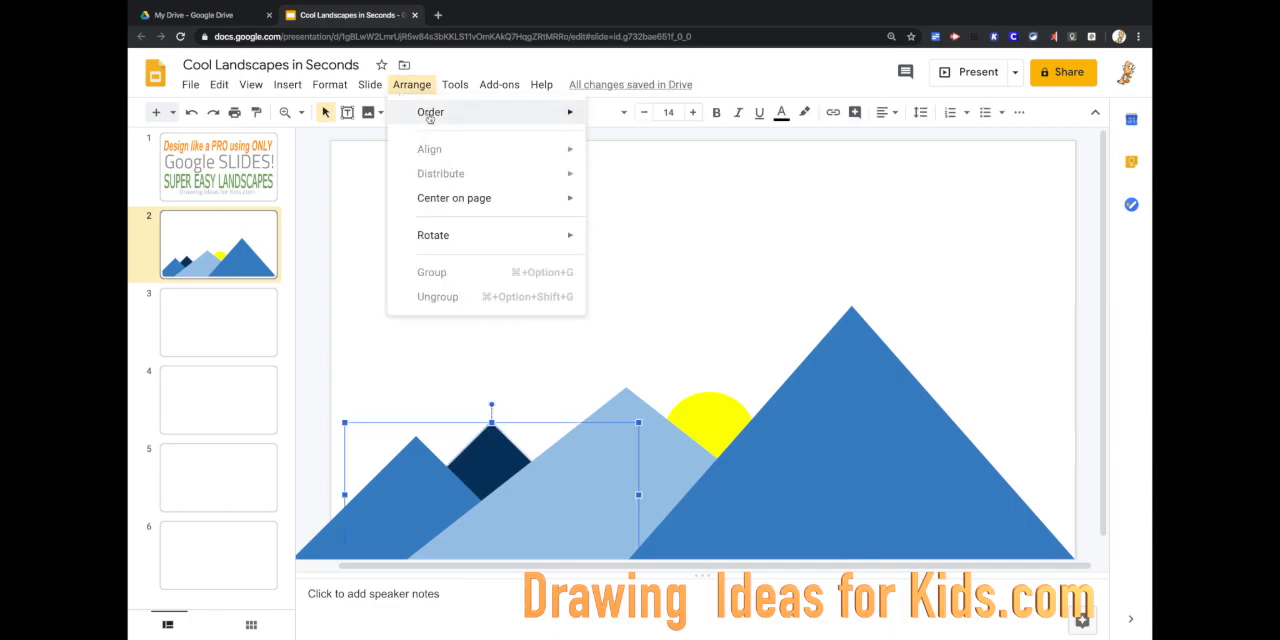
{"action": "left_click", "coordinate": [430, 112]}
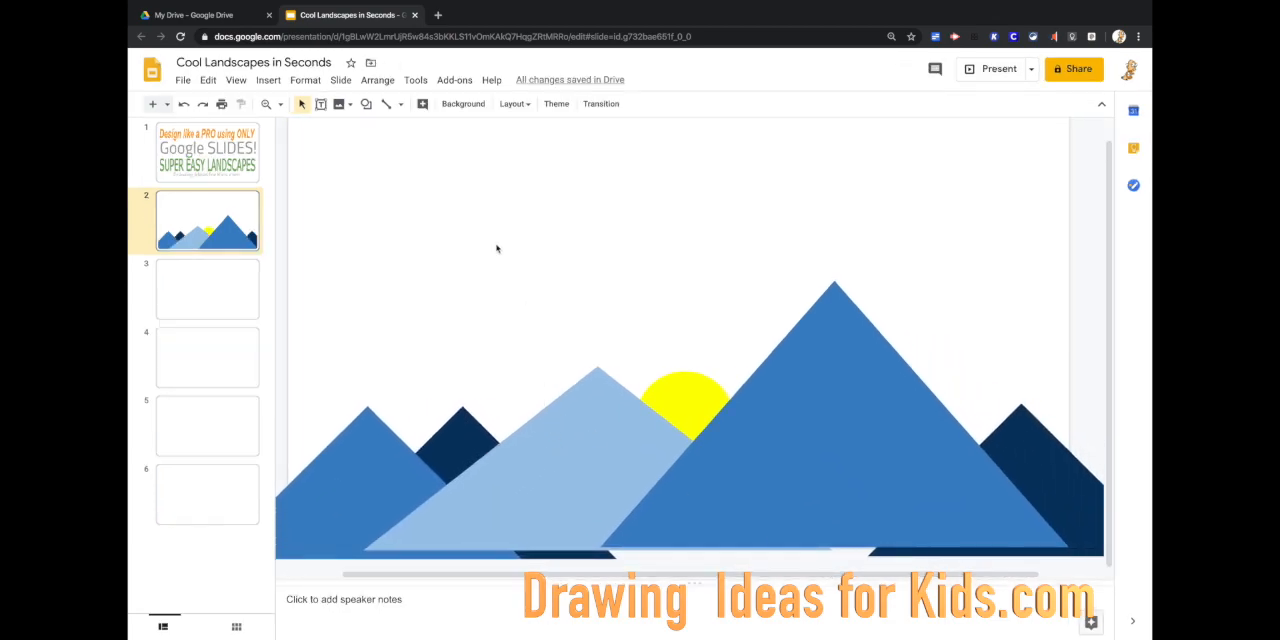
{"action": "mouse_move", "coordinate": [345, 127]}
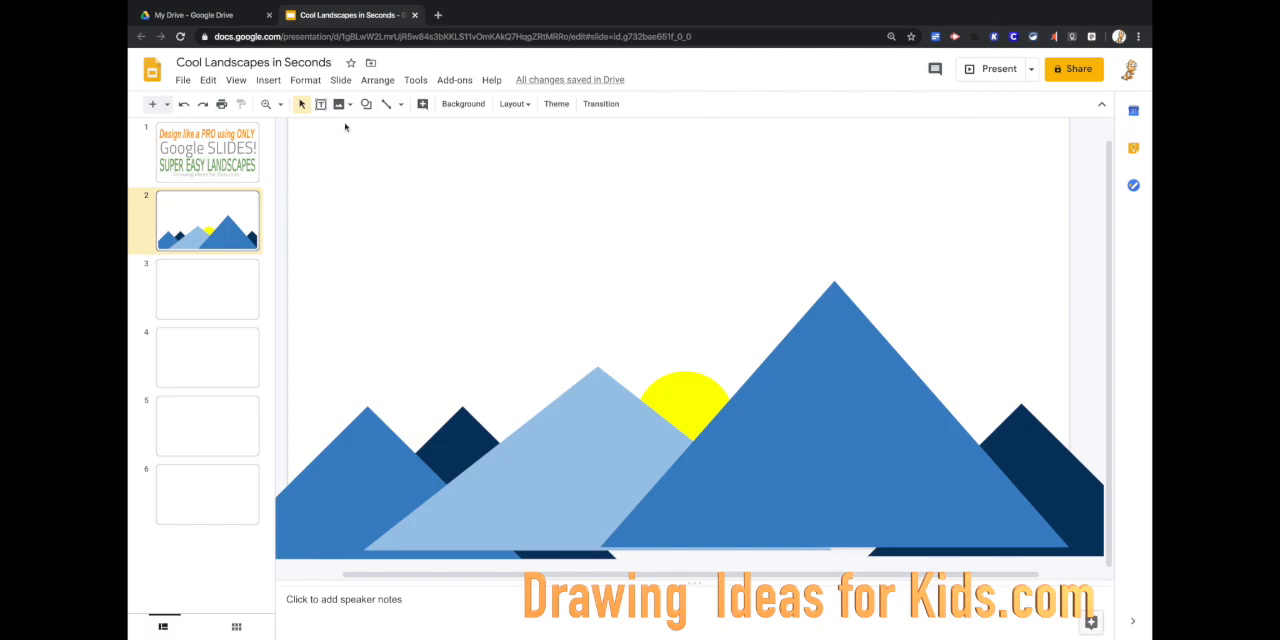
{"action": "left_click", "coordinate": [341, 79]}
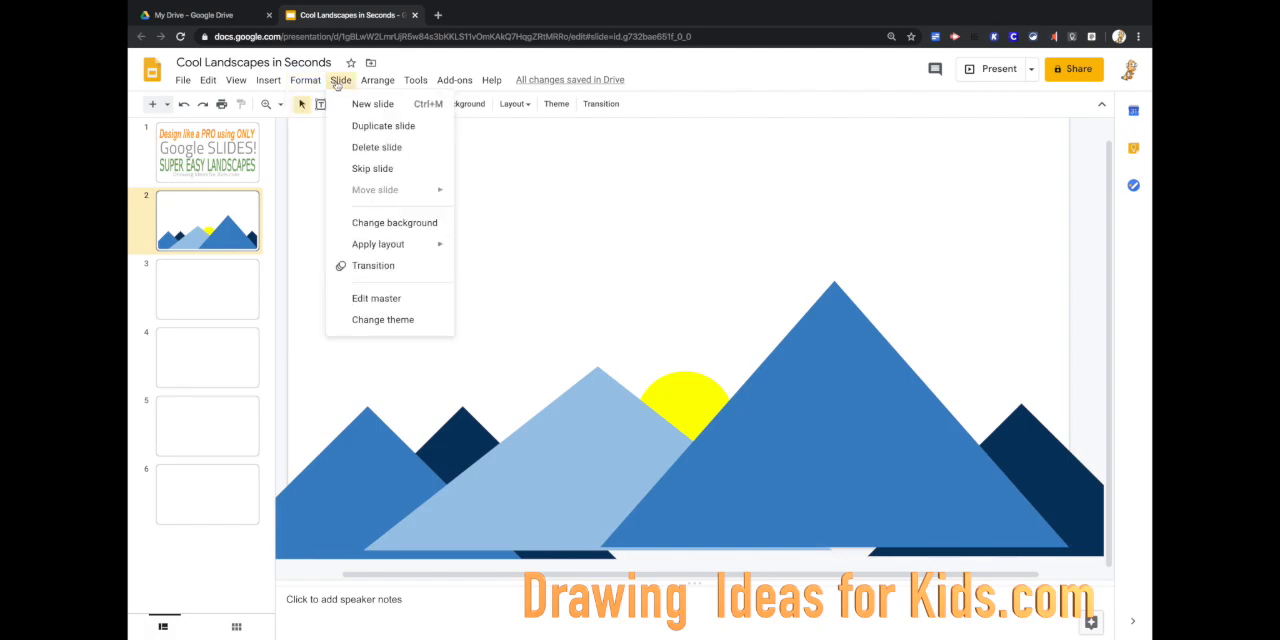
{"action": "left_click", "coordinate": [516, 250]}
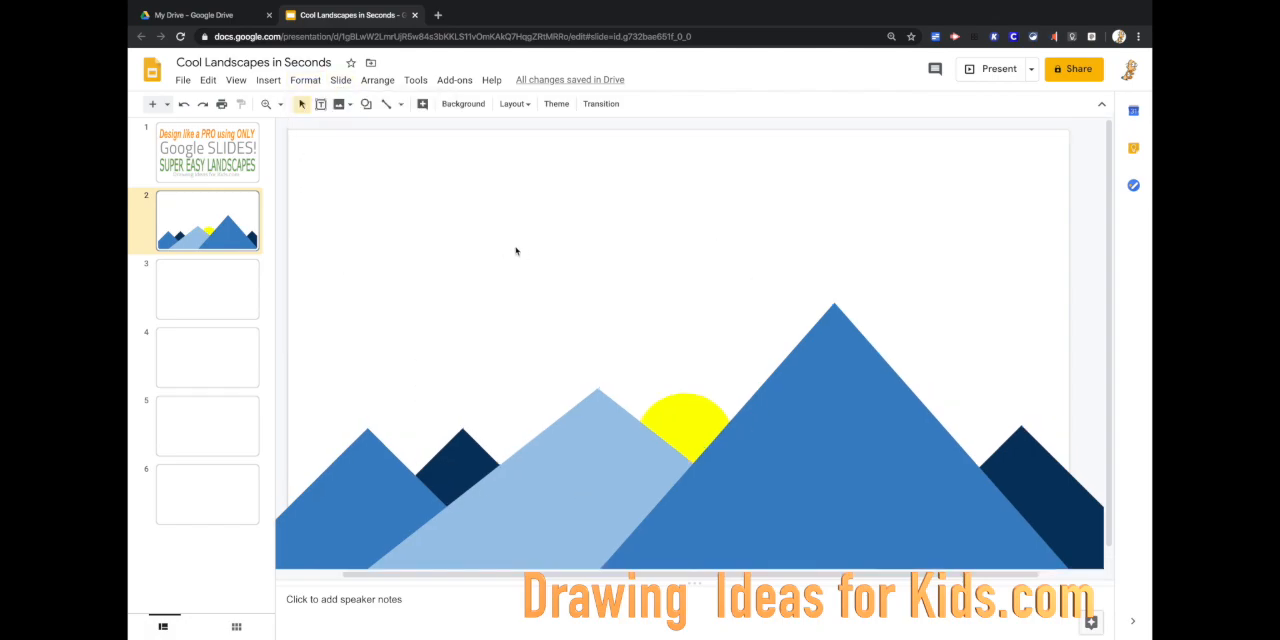
{"action": "left_click", "coordinate": [366, 103]}
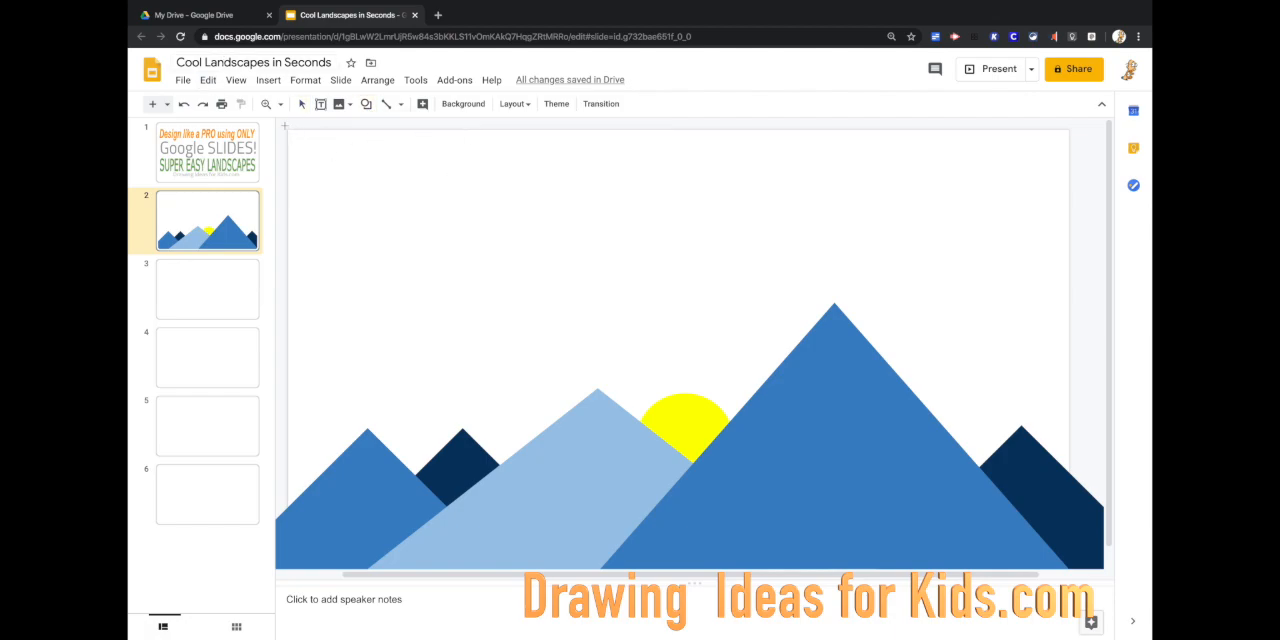
Draw a rectangle across the slide and fill it orange, replacing an initial red fill
{"action": "left_click_drag", "start_coordinate": [287, 127], "coordinate": [990, 277]}
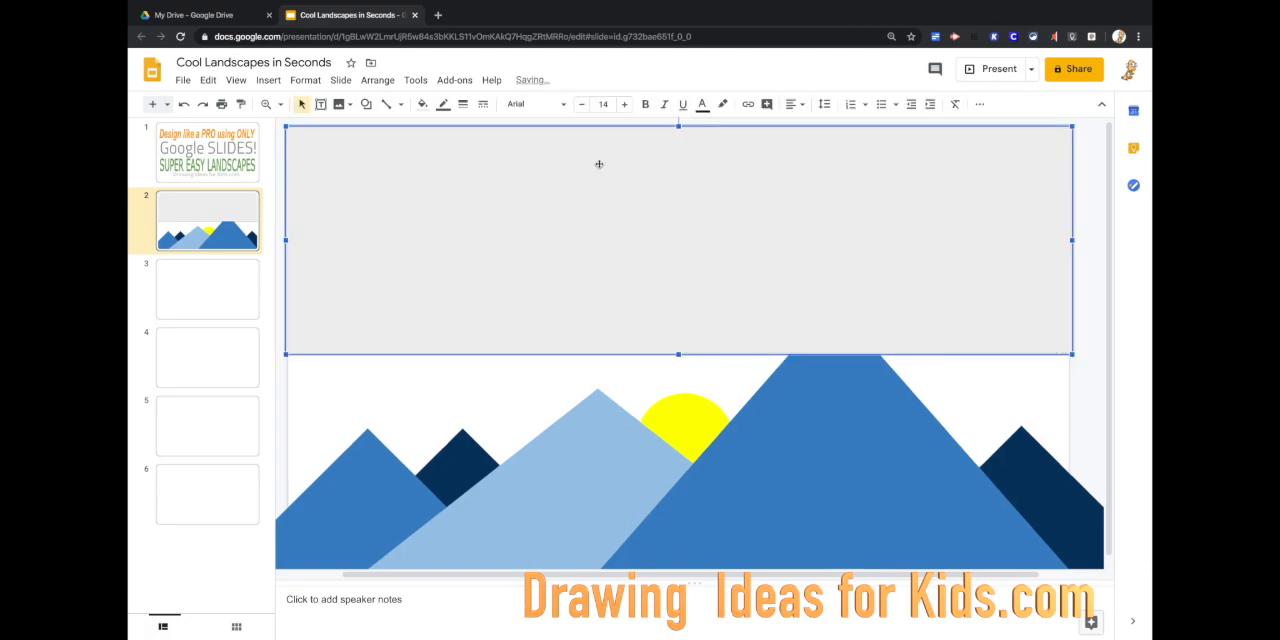
{"action": "left_click", "coordinate": [422, 104]}
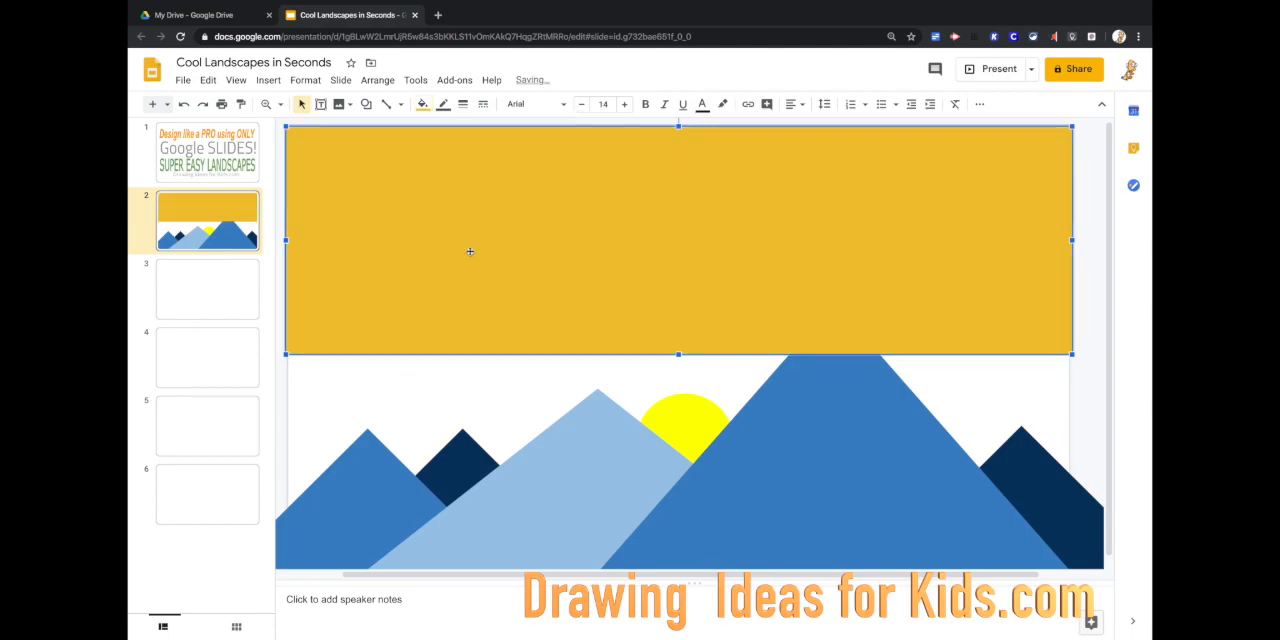
{"action": "left_click", "coordinate": [416, 104]}
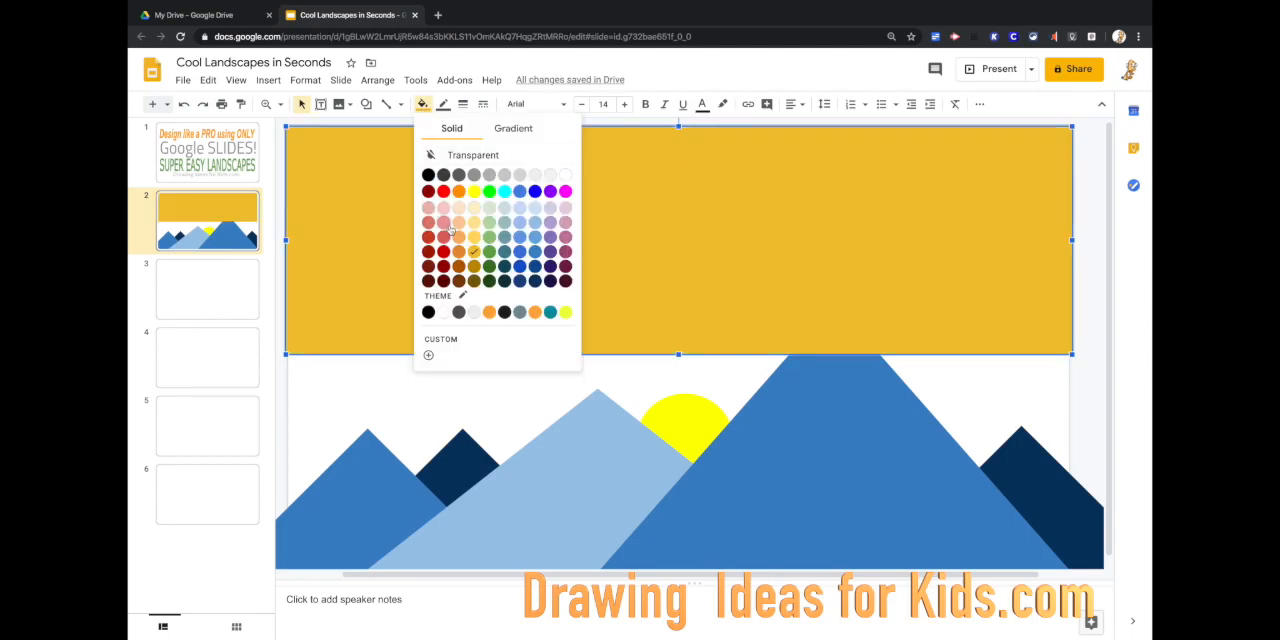
{"action": "left_click", "coordinate": [429, 191]}
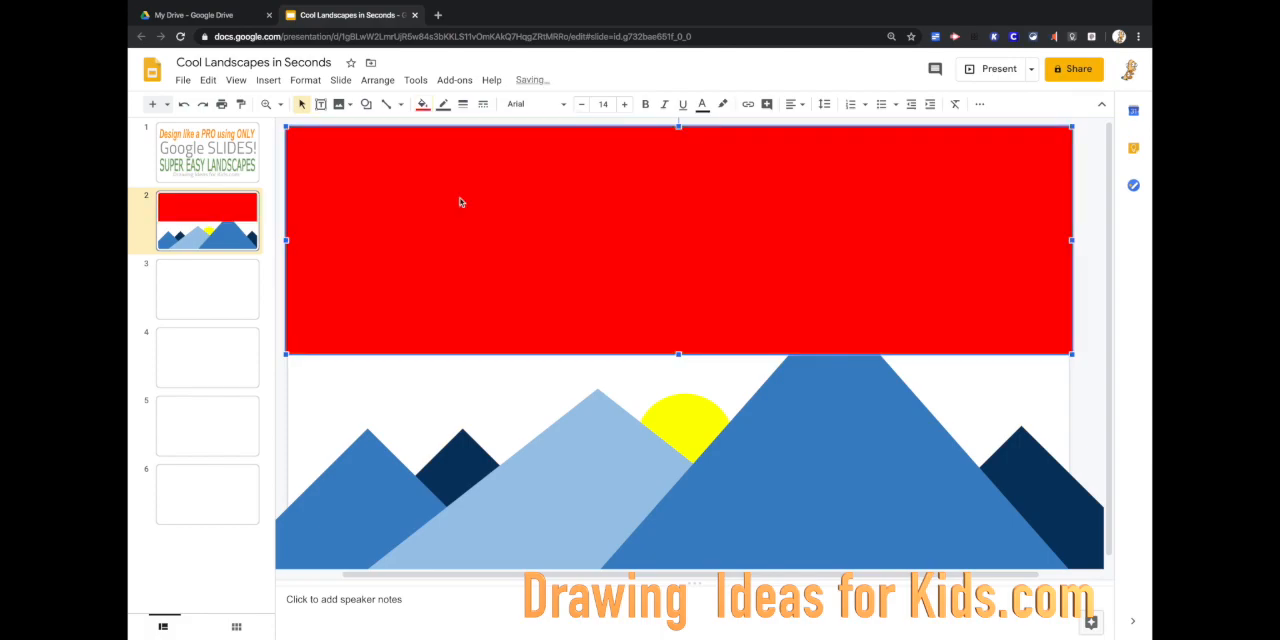
{"action": "left_click", "coordinate": [423, 104]}
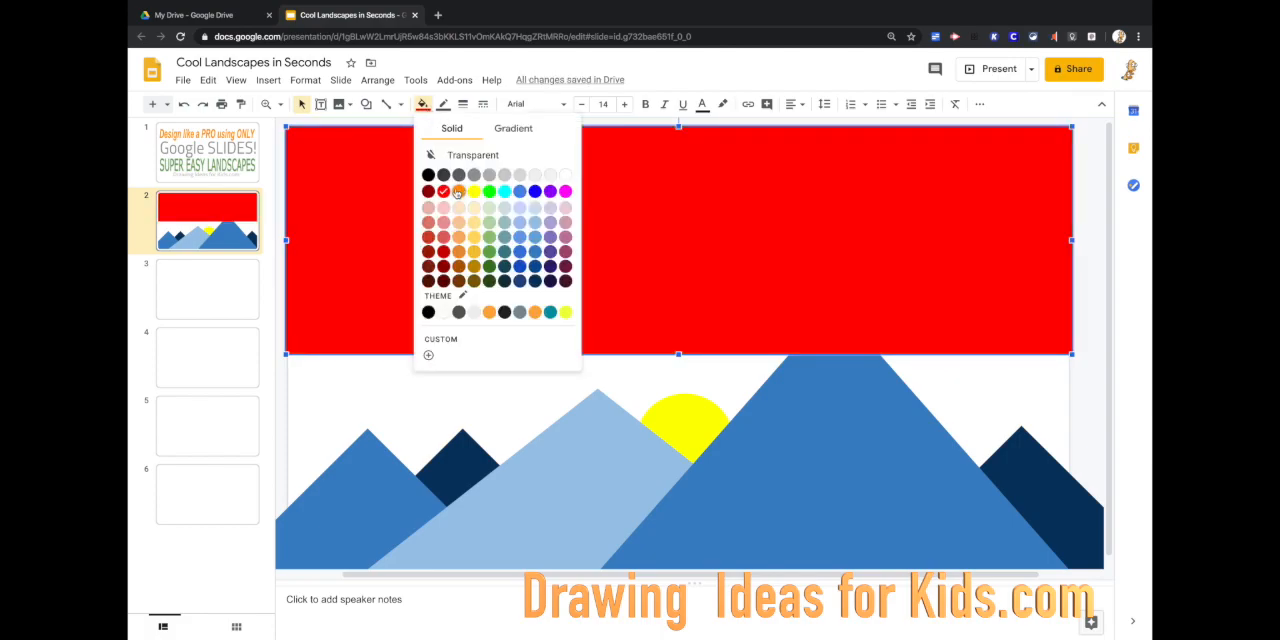
{"action": "left_click", "coordinate": [487, 311]}
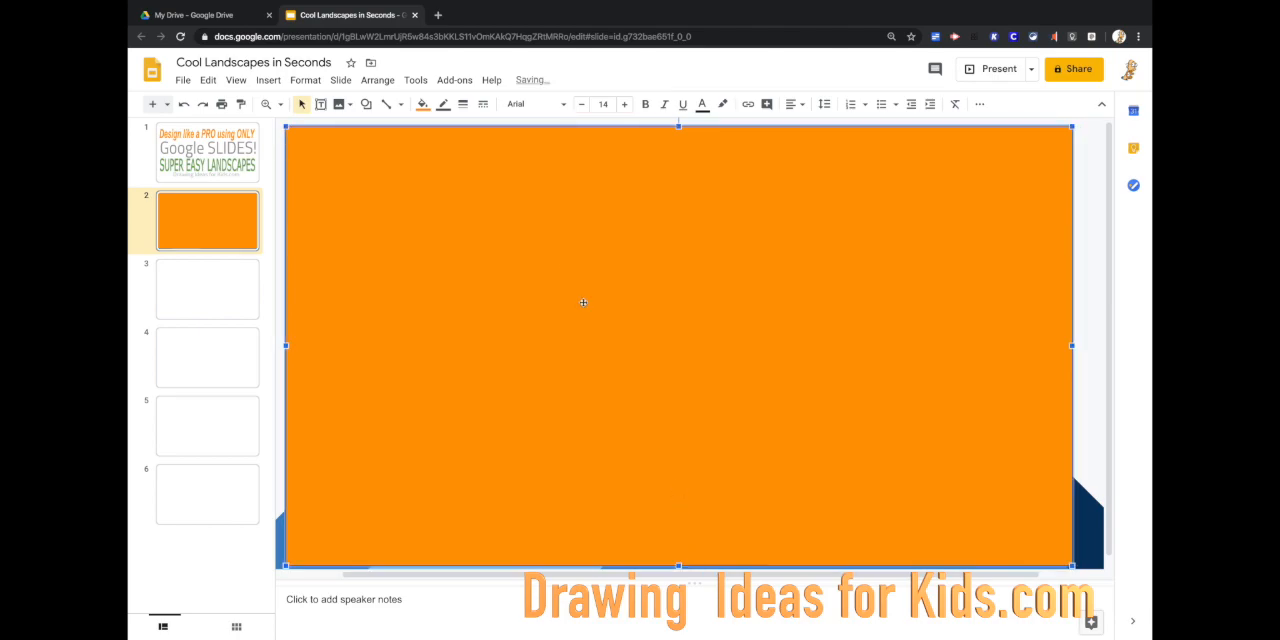
Send the orange sky rectangle backward behind the mountains and sun using Arrange order
{"action": "left_click", "coordinate": [377, 80]}
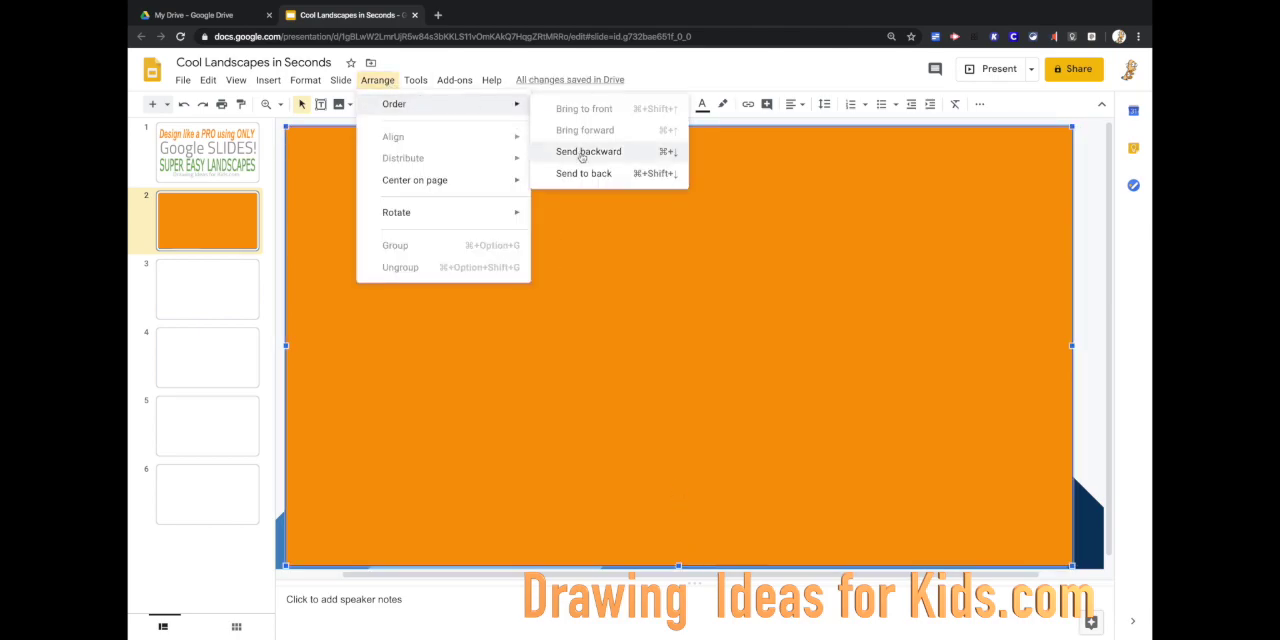
{"action": "left_click", "coordinate": [589, 151]}
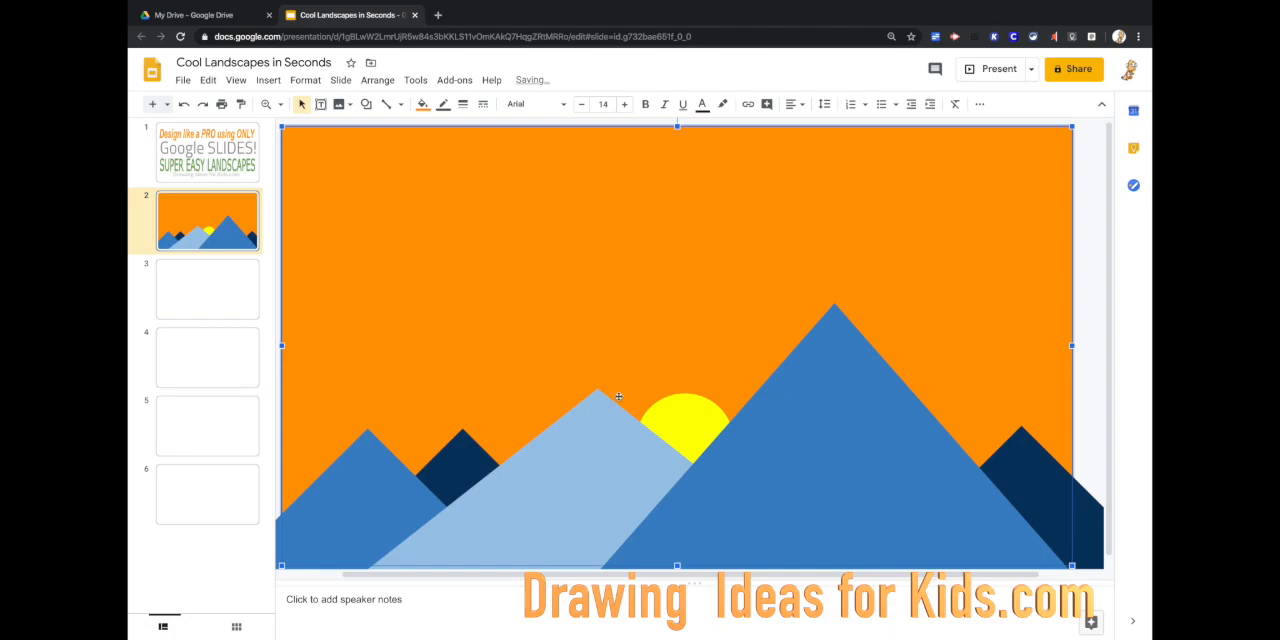
{"action": "mouse_move", "coordinate": [730, 376]}
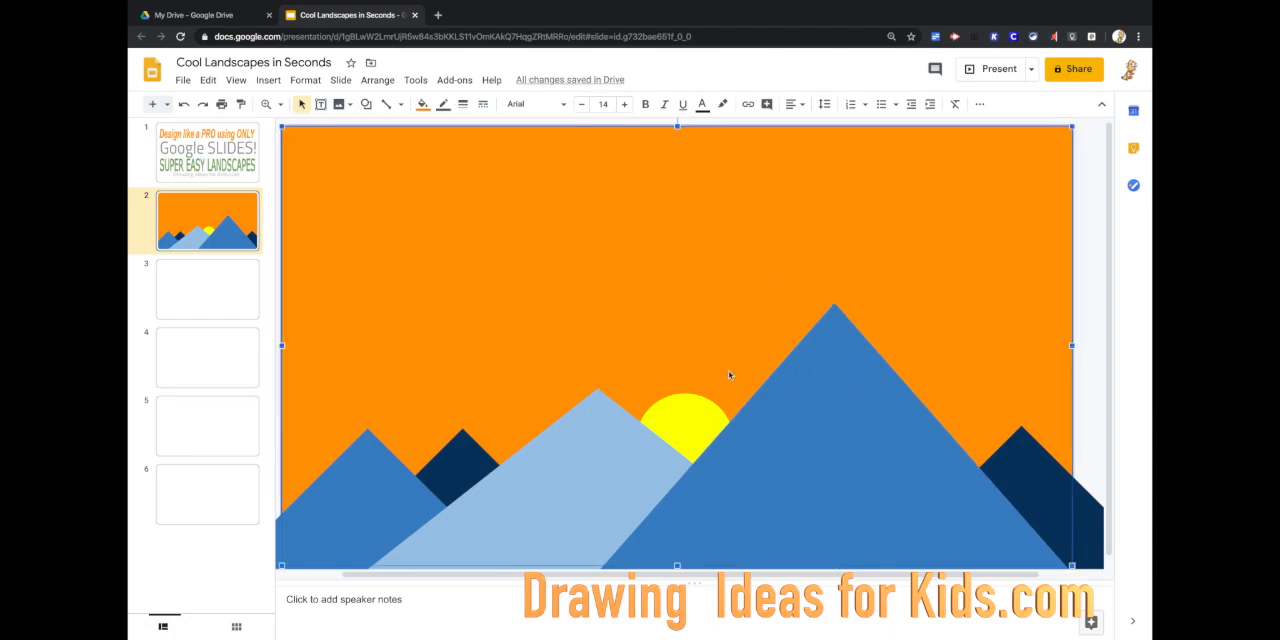
Drag the yellow sun circle upward above the tallest mountain peak
{"action": "left_click", "coordinate": [683, 430]}
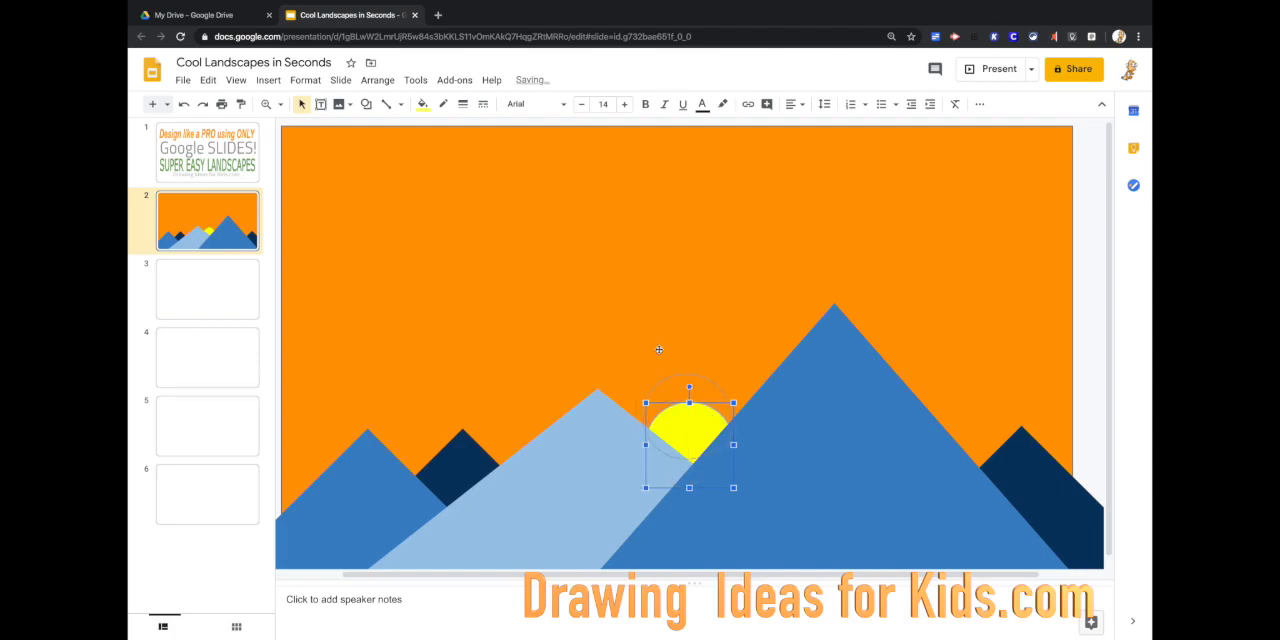
{"action": "left_click_drag", "start_coordinate": [689, 430], "coordinate": [688, 320]}
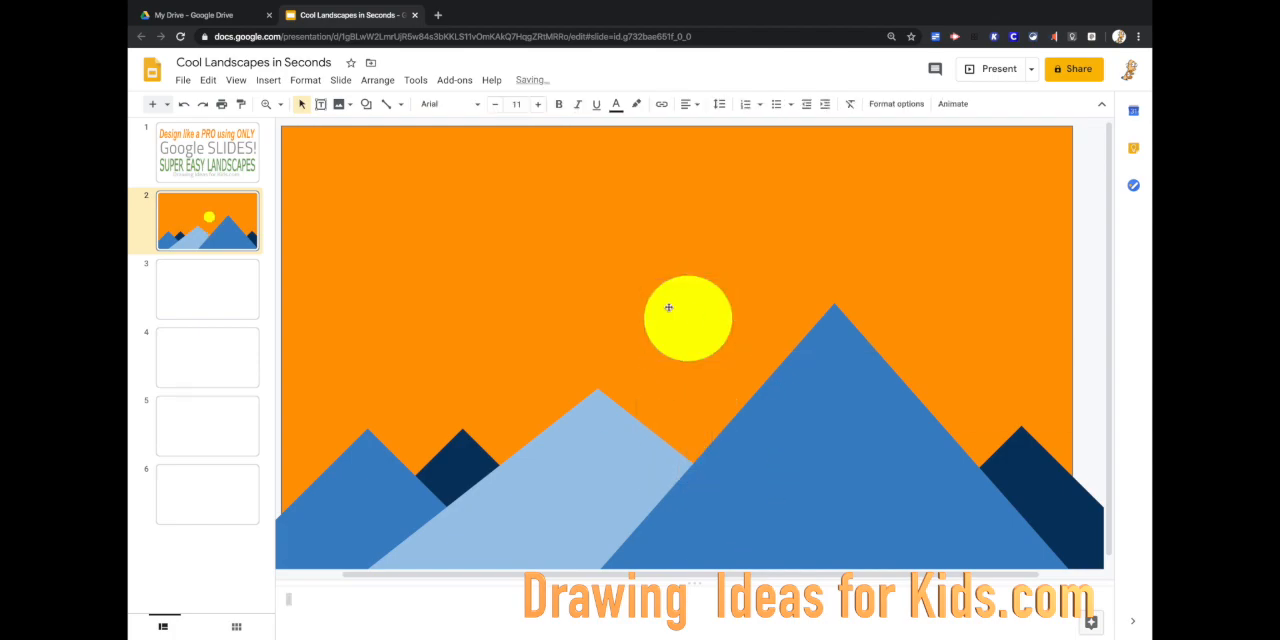